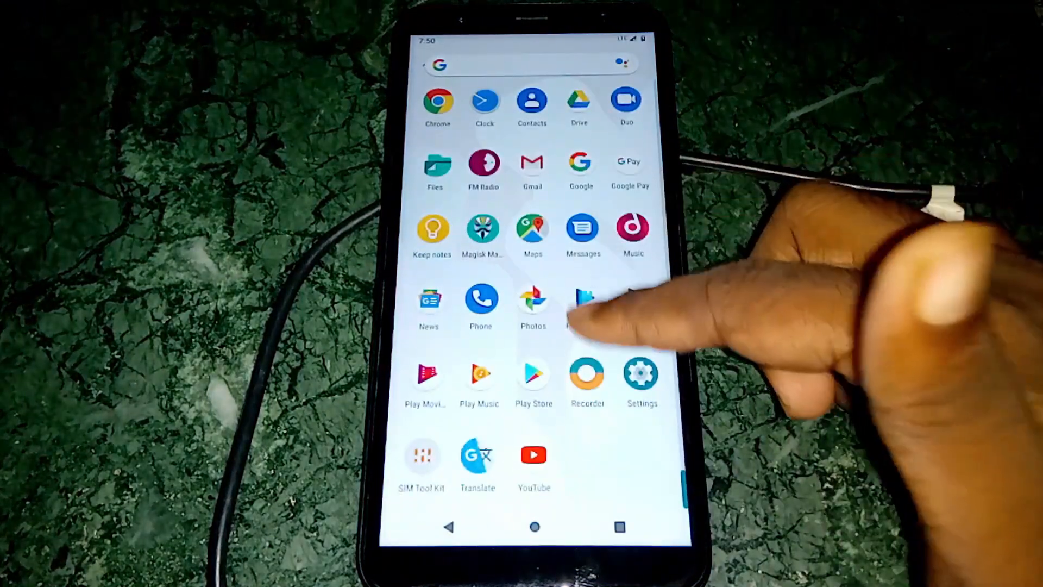
Enable Developer options from Software information and return to the main Settings list.
scroll("down", 3)
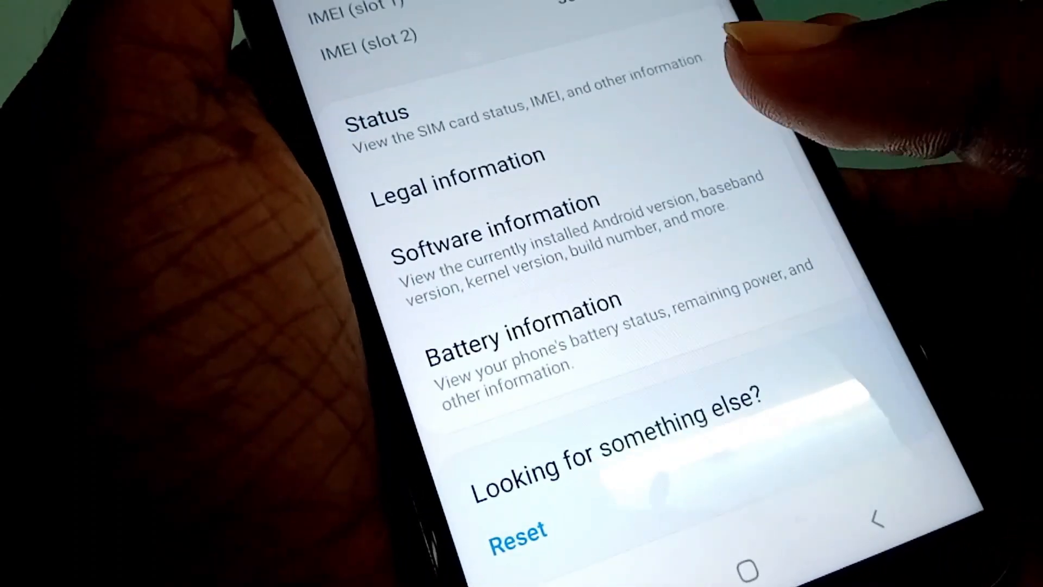
scroll("down", 3)
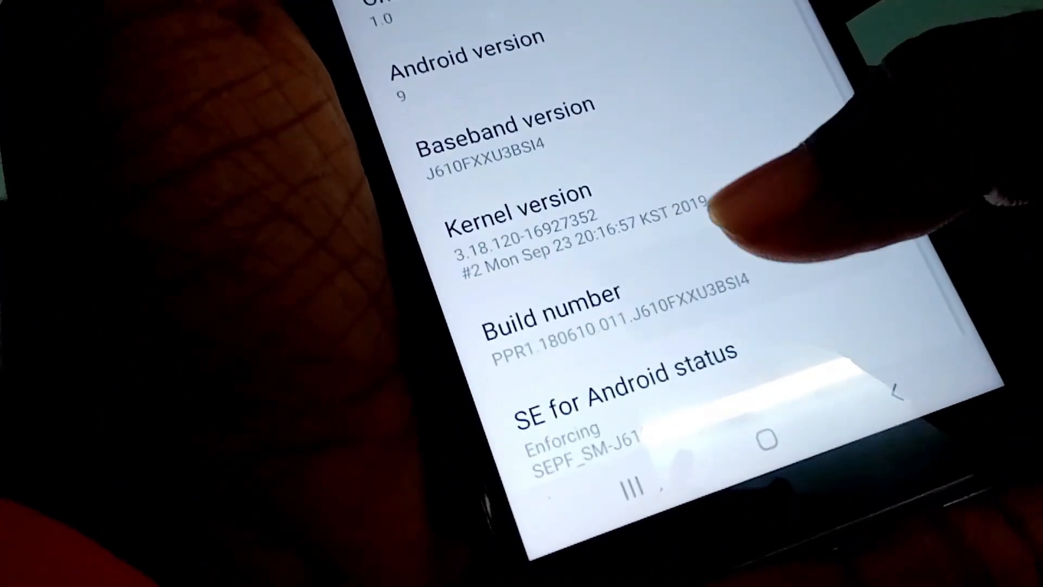
left_click(552, 316)
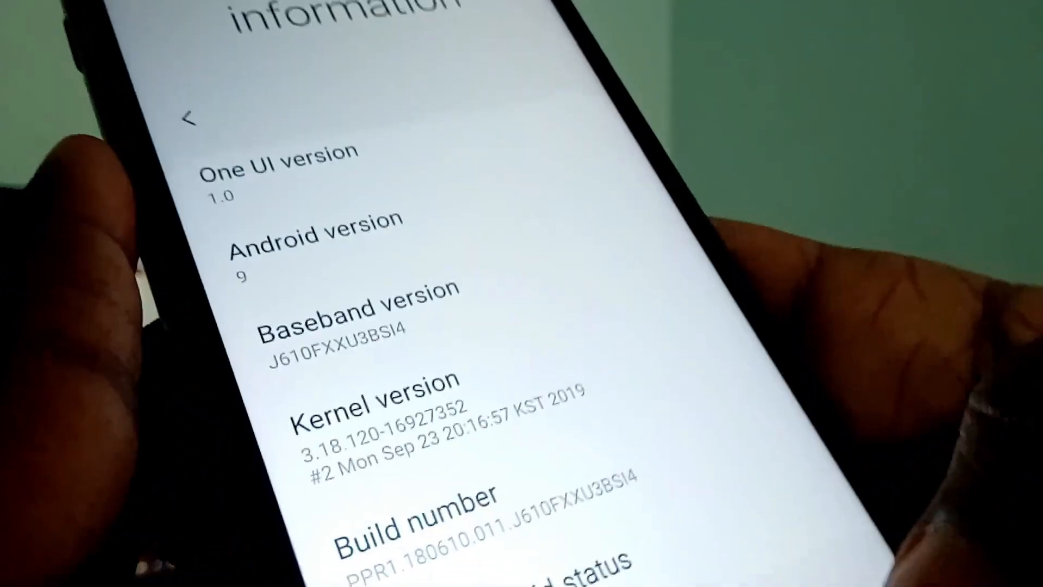
left_click(192, 119)
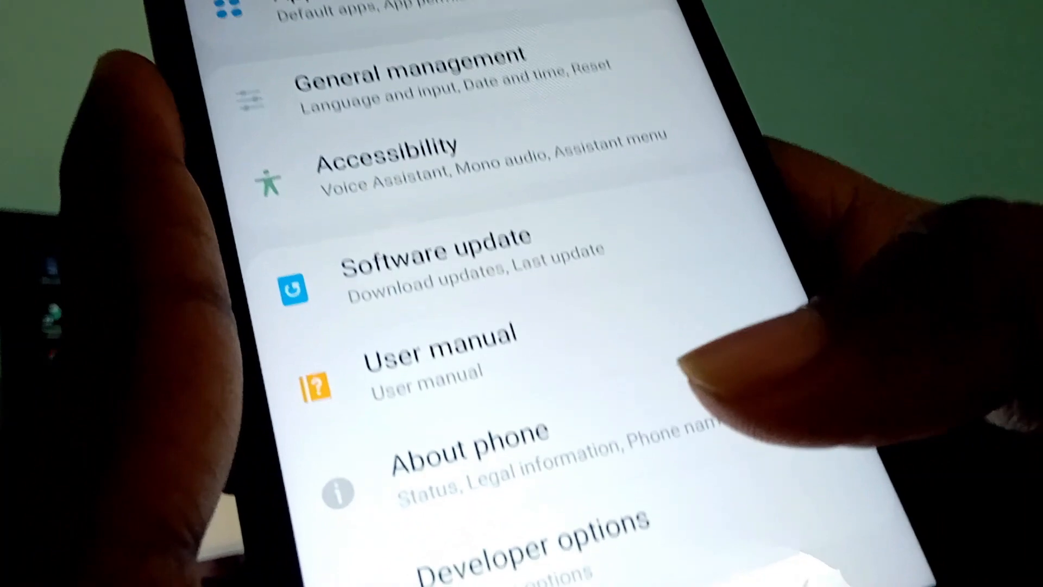
Check OEM unlocking in Developer options shows the bootloader already unlocked.
left_click(519, 546)
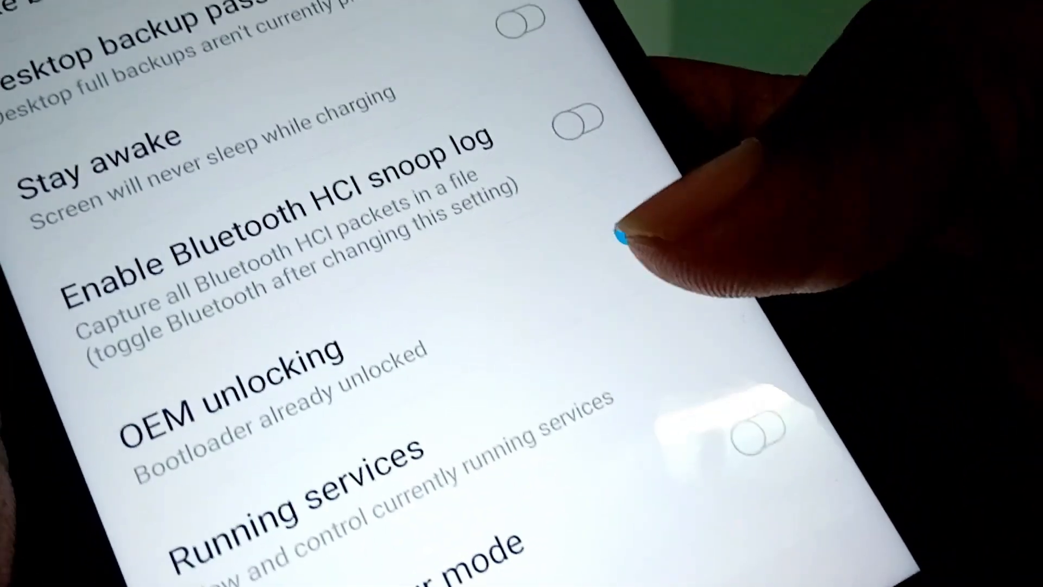
left_click(575, 119)
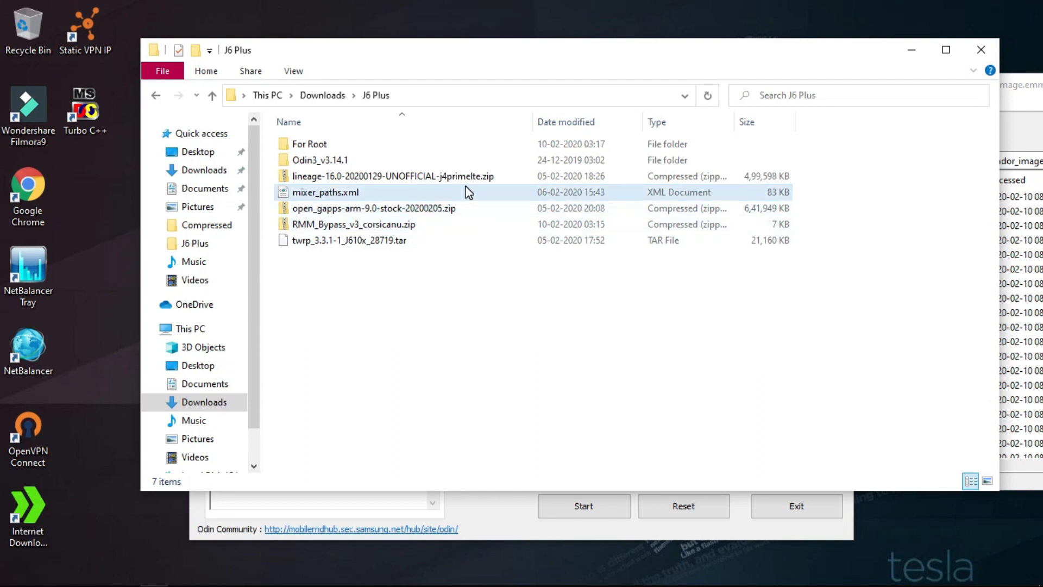
left_click(310, 144)
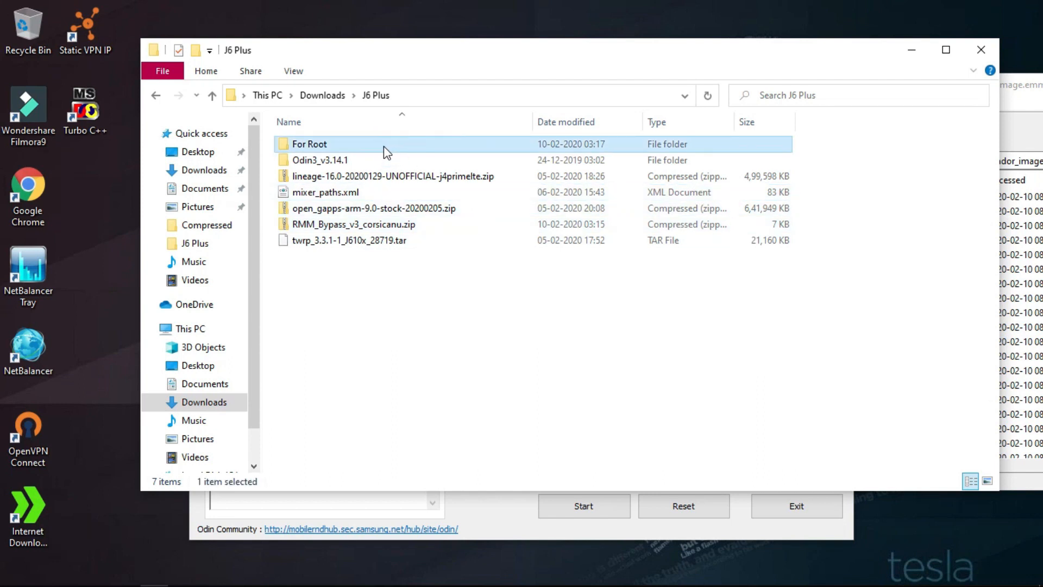
double_click(308, 143)
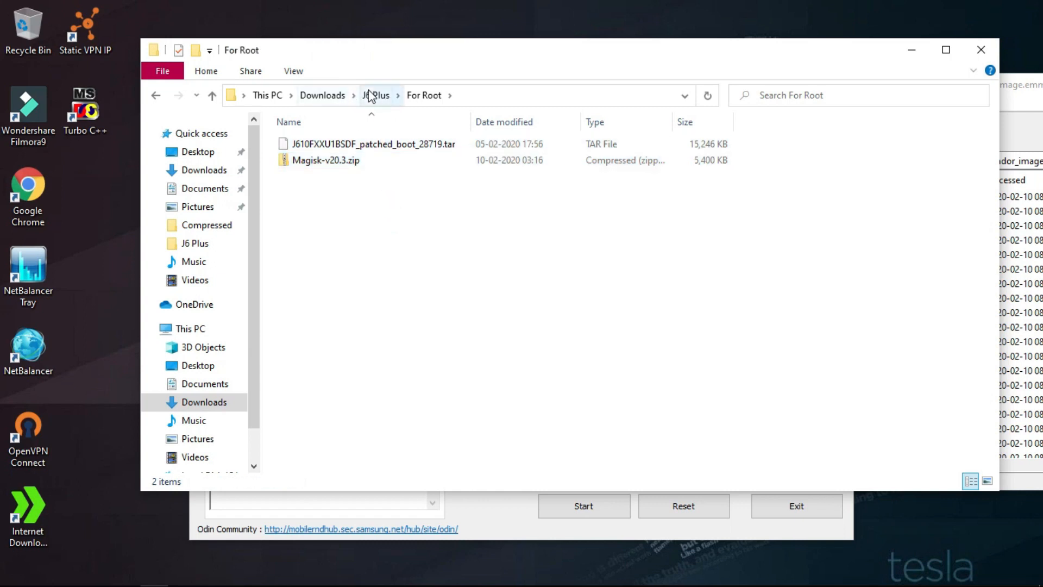
left_click(376, 95)
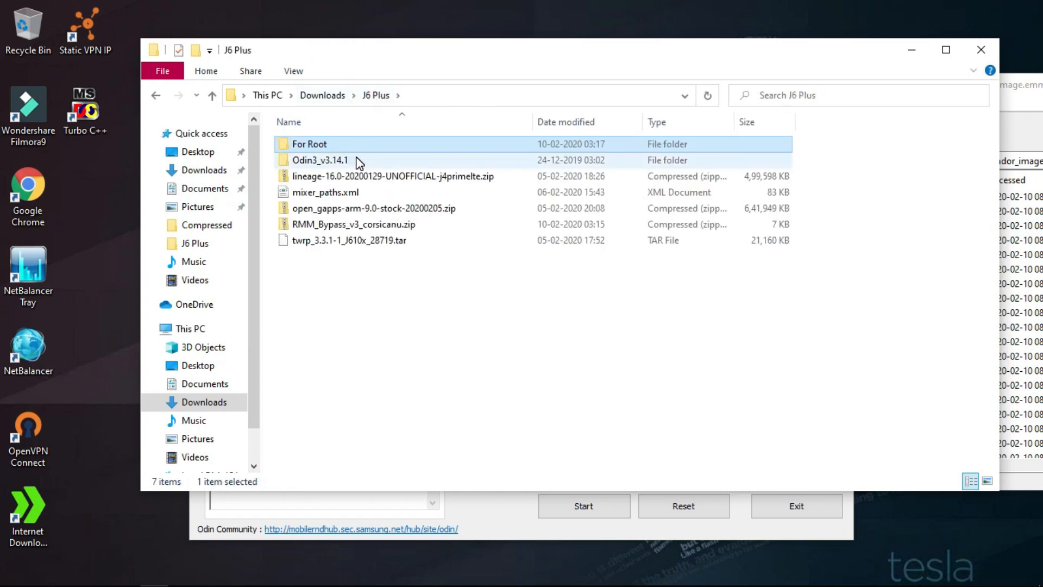
left_click(319, 160)
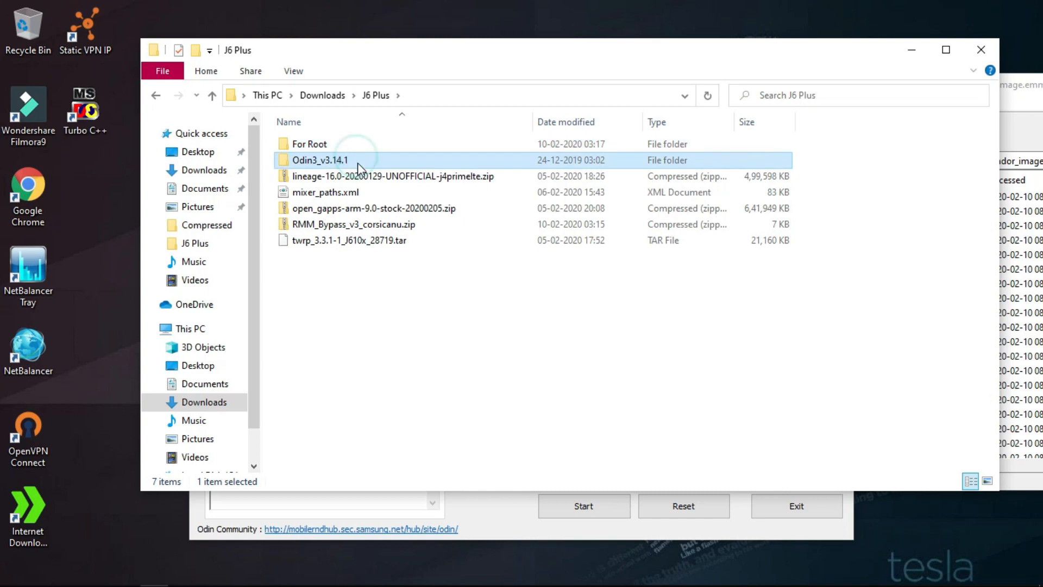
left_click(392, 175)
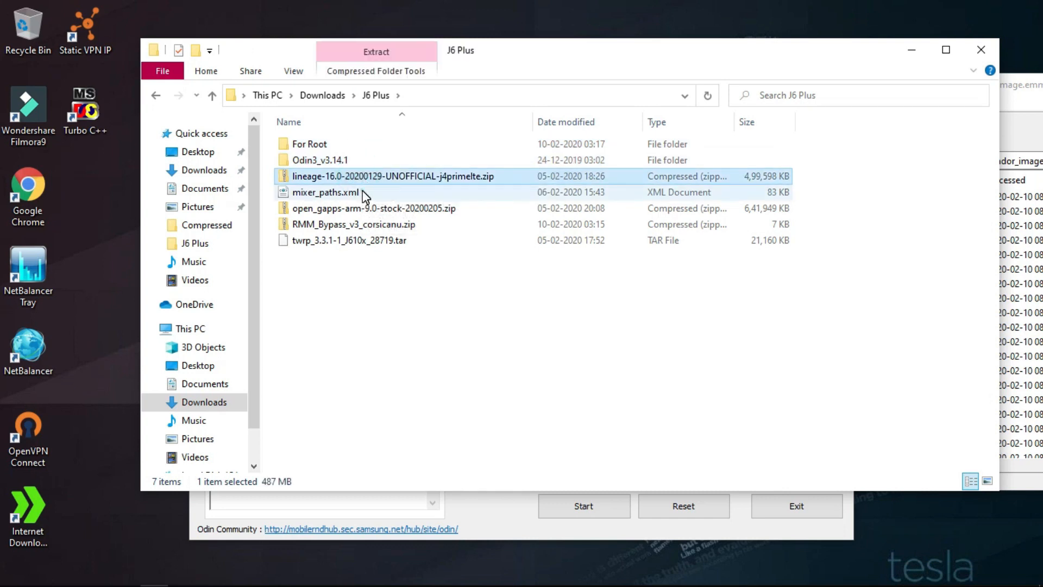
left_click(354, 224)
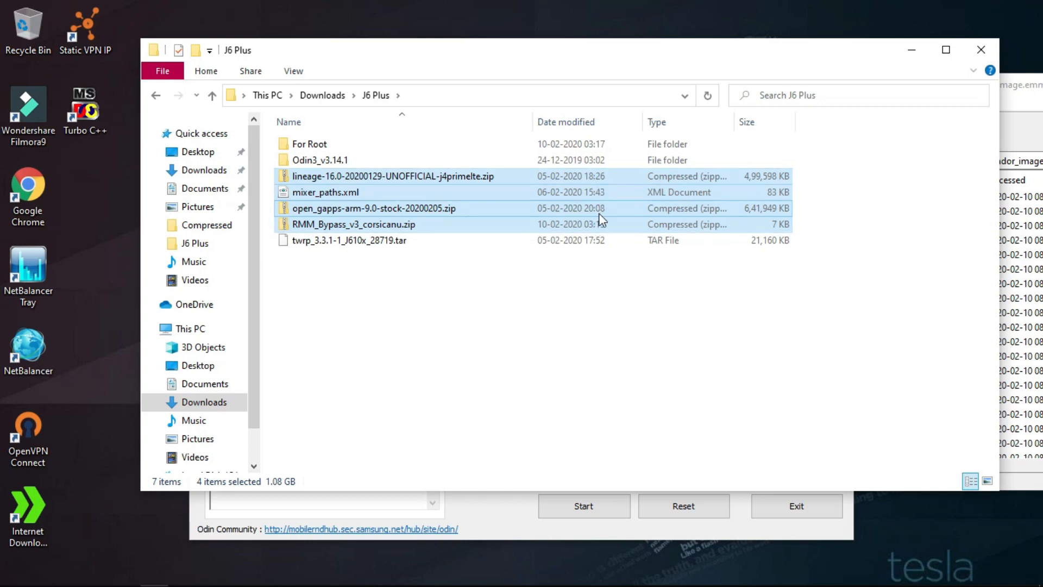
mouse_move(600, 213)
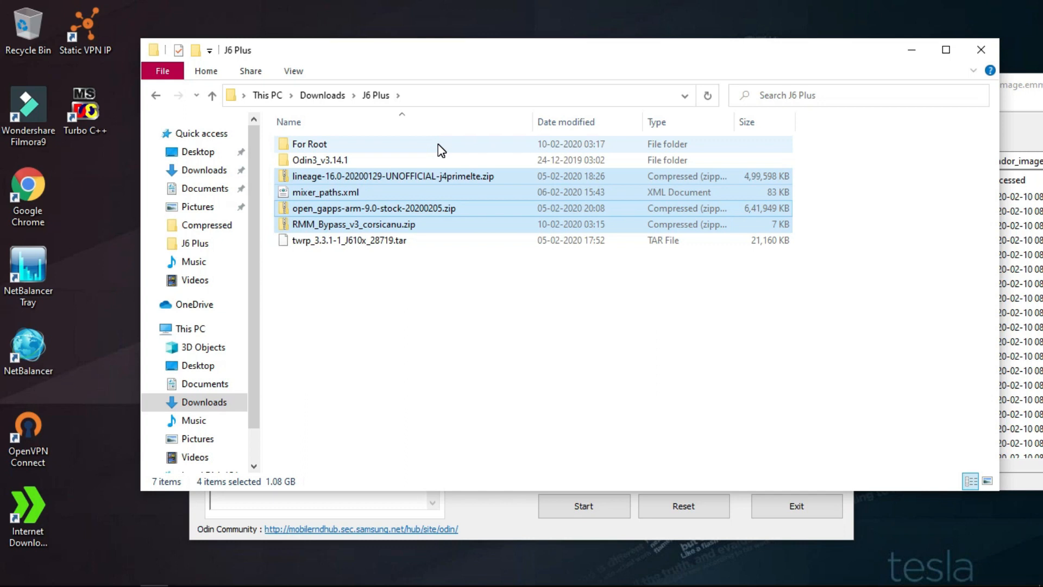
double_click(309, 143)
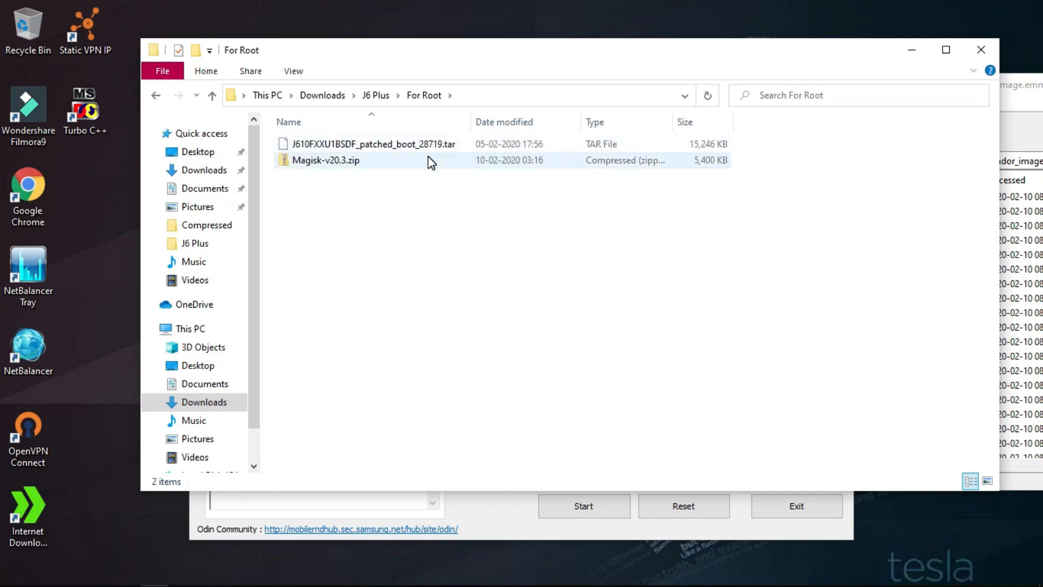
left_click(326, 159)
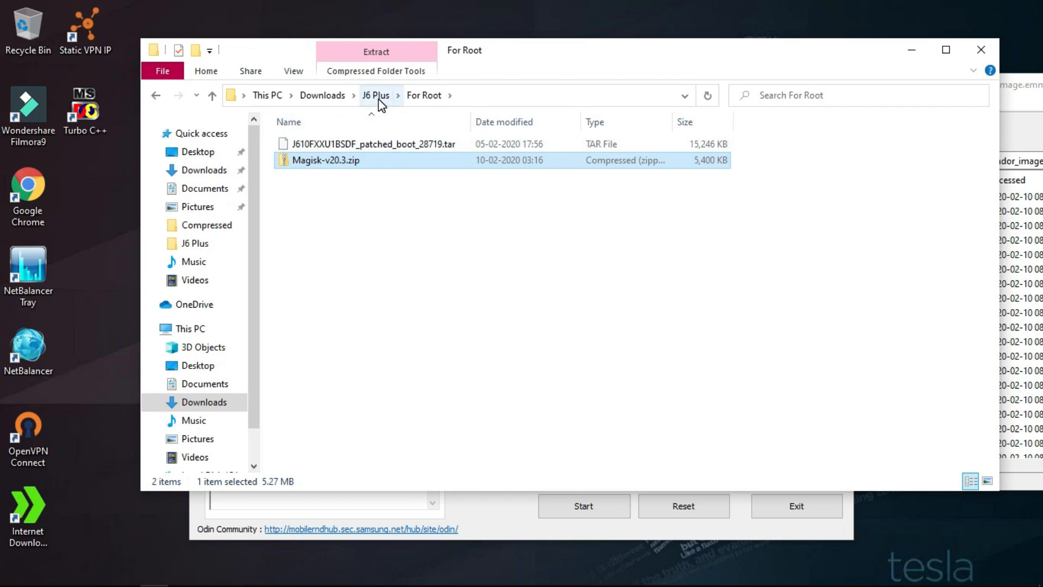
left_click(376, 95)
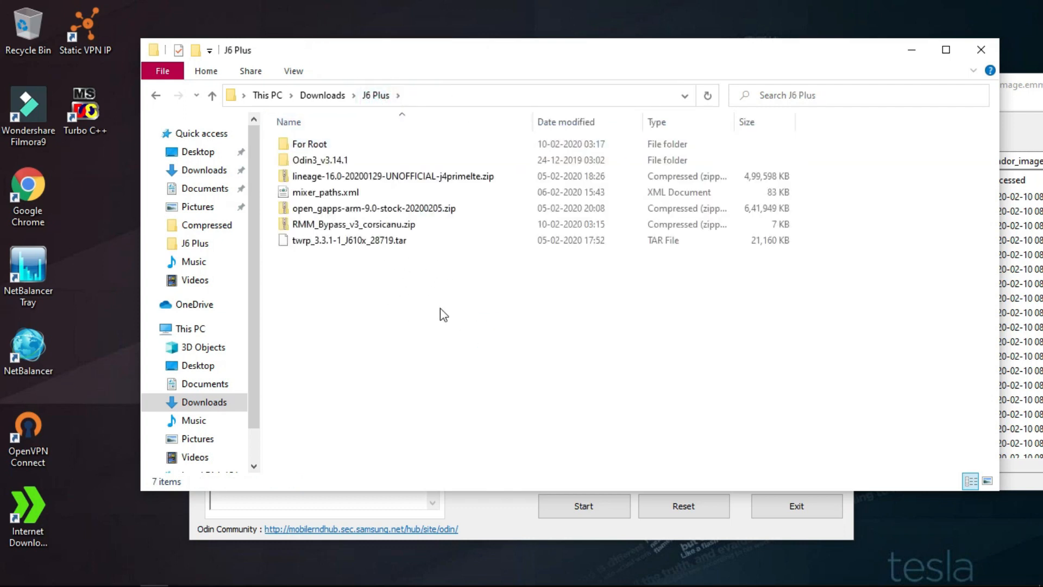
mouse_move(355, 326)
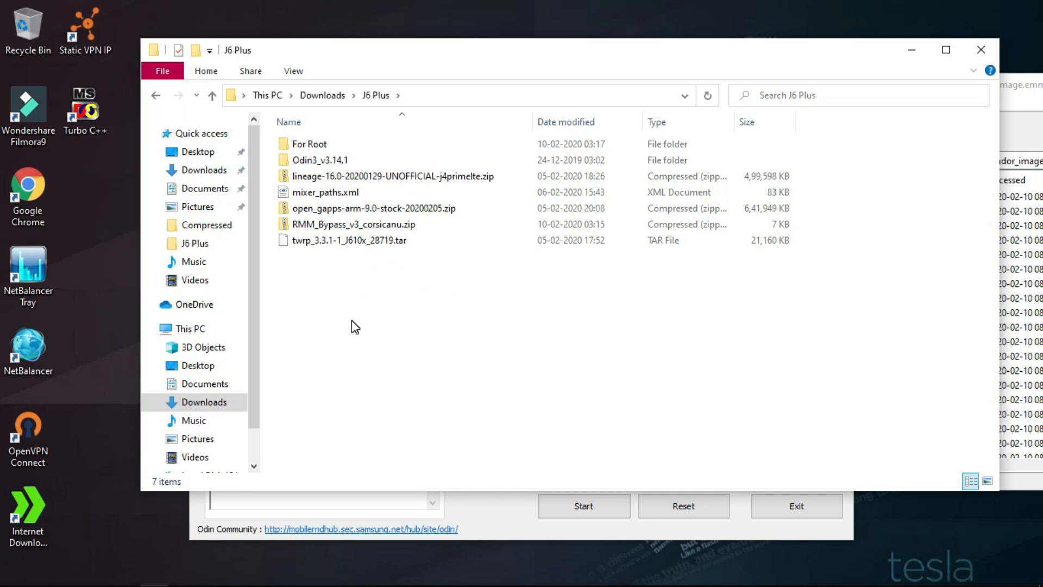
mouse_move(443, 366)
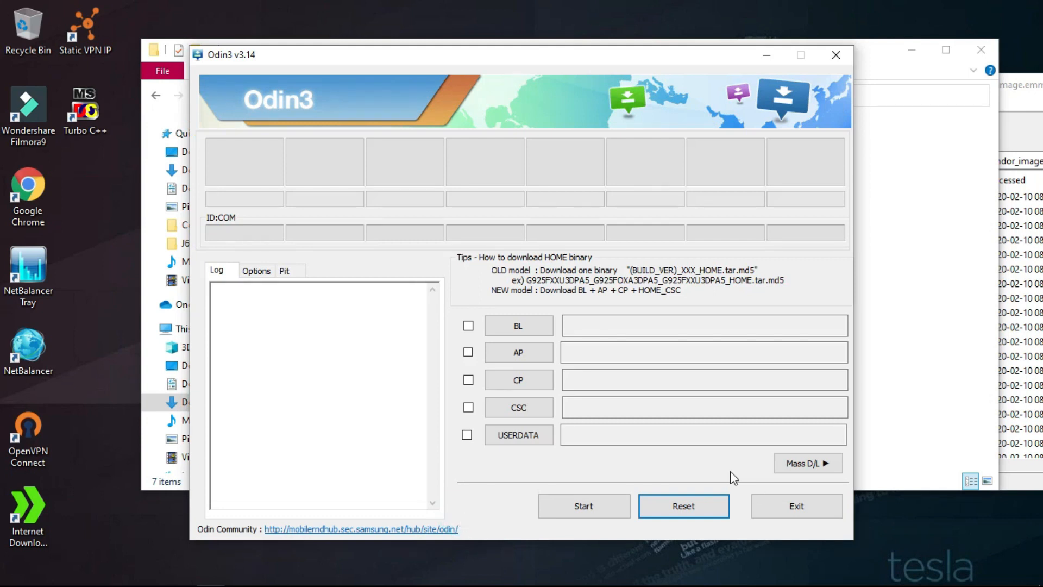
mouse_move(797, 505)
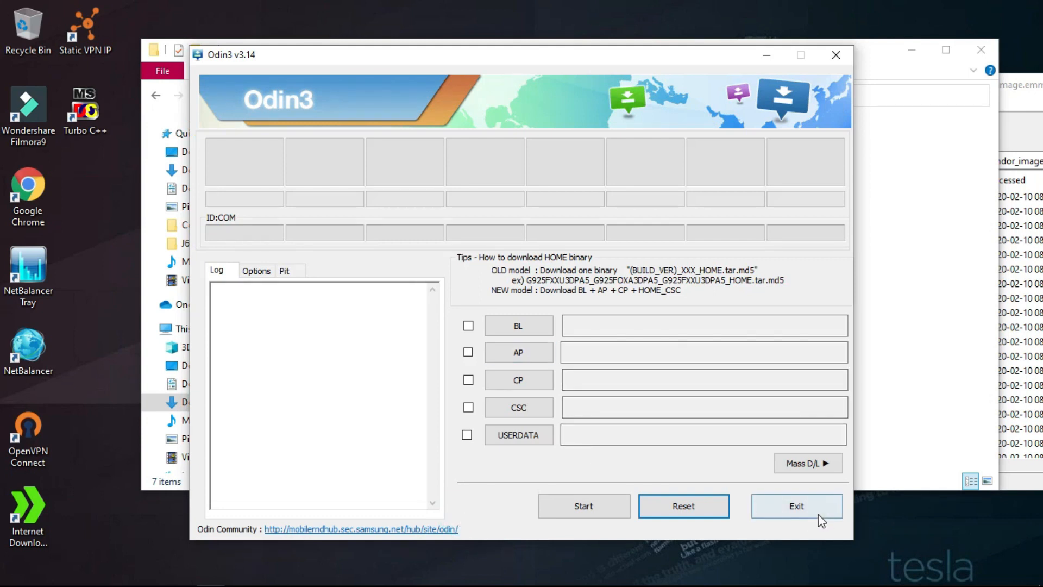
Relaunch Odin3 v3.14.1 from its folder and dismiss the account warning.
left_click(796, 506)
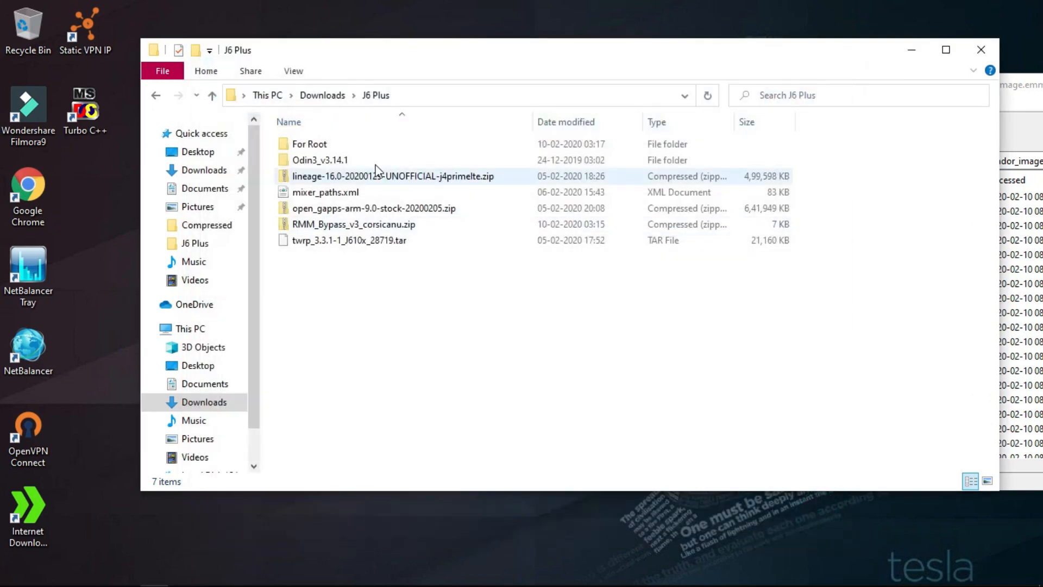
double_click(320, 160)
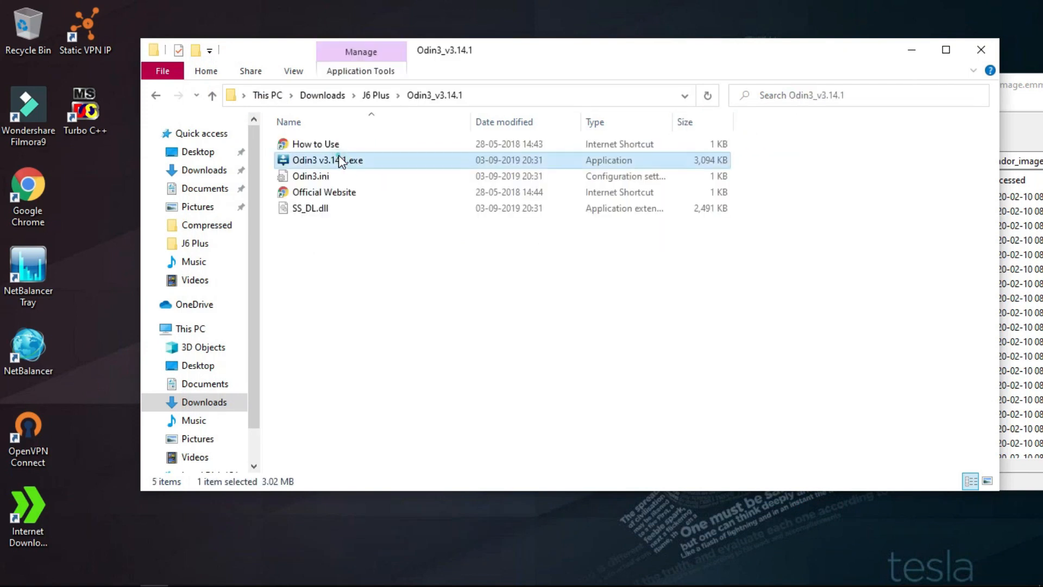
double_click(326, 159)
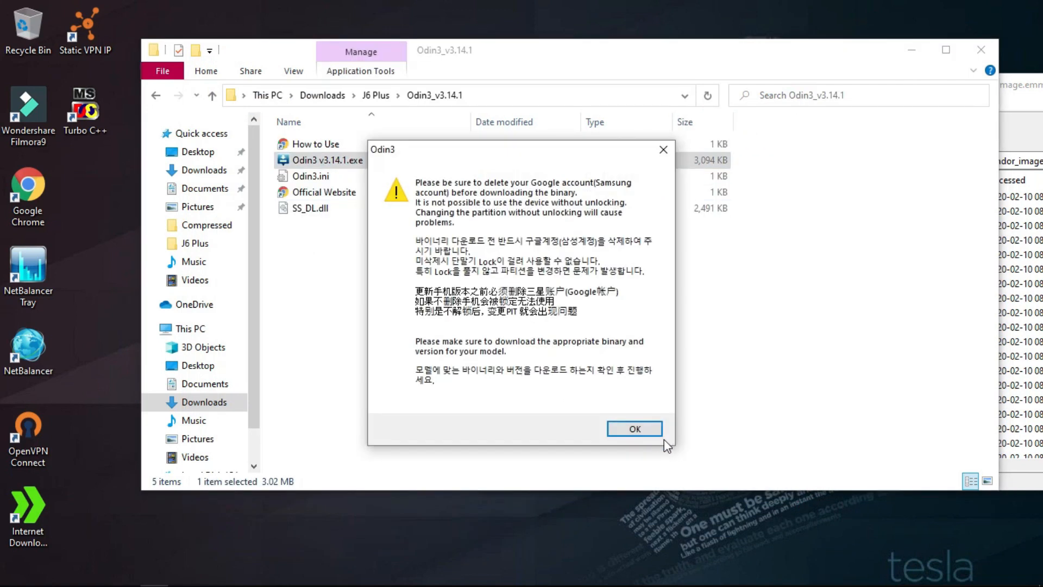
left_click(633, 427)
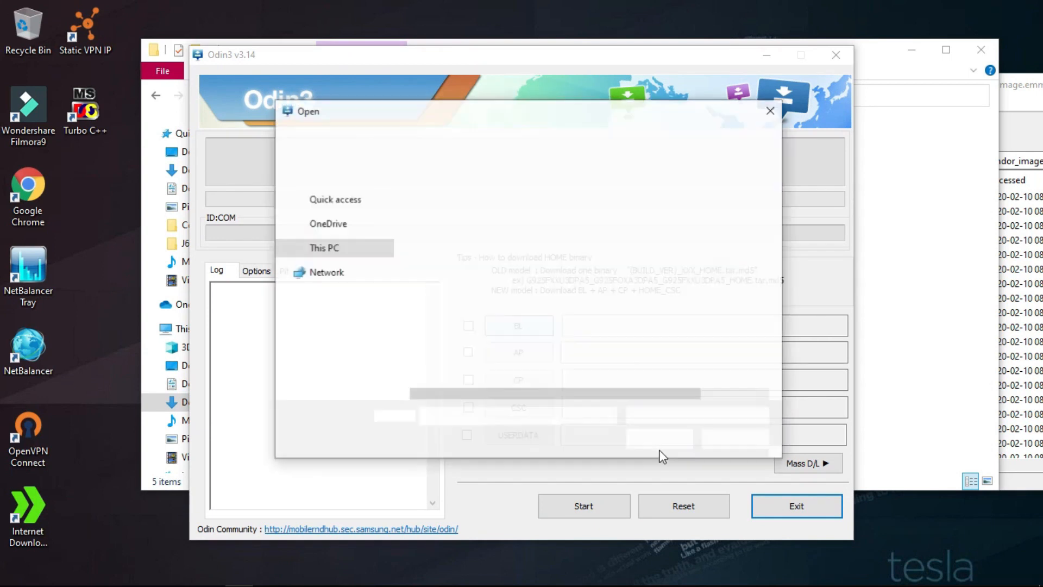
left_click(770, 110)
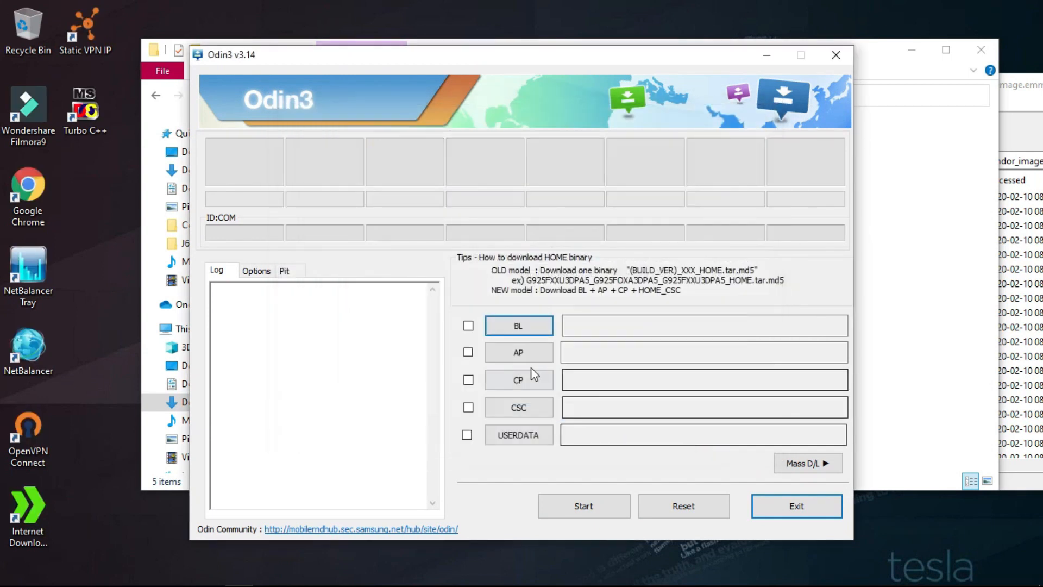
Load twrp_3.3.1-1_J610x_28719.tar from Downloads > J6 Plus into the AP slot.
left_click(518, 325)
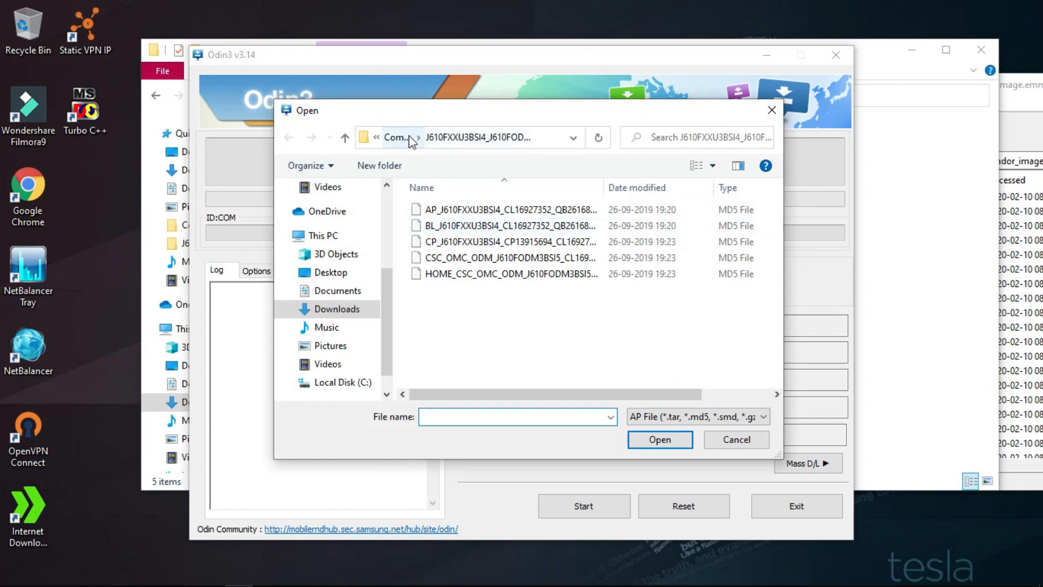
left_click(407, 136)
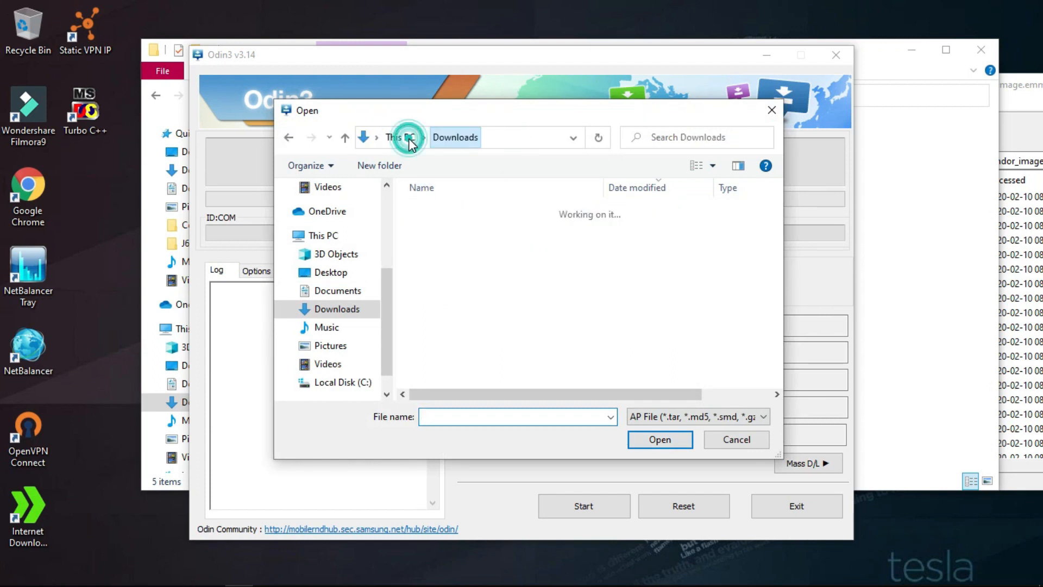
left_click(437, 231)
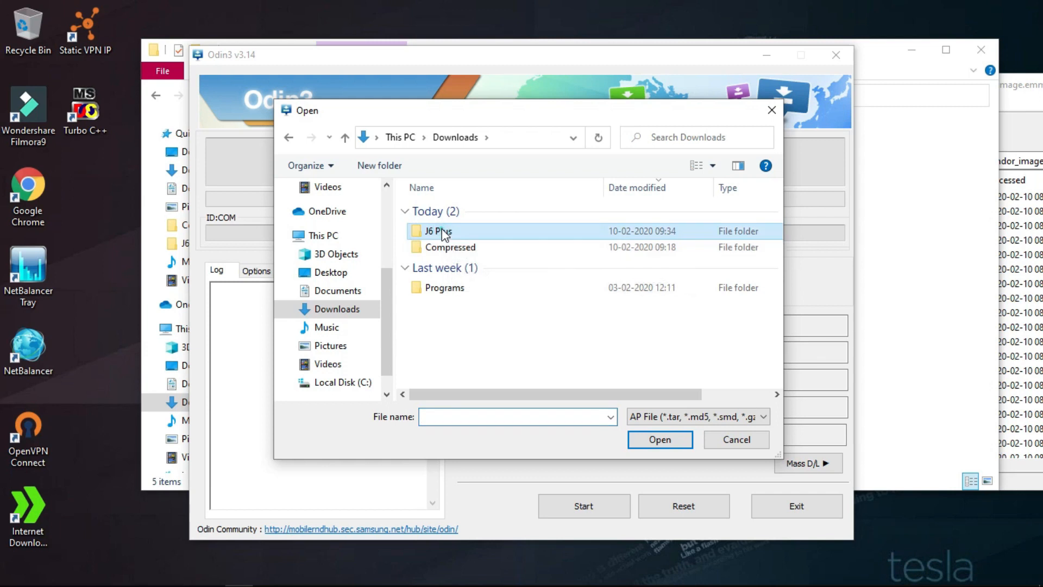
double_click(437, 231)
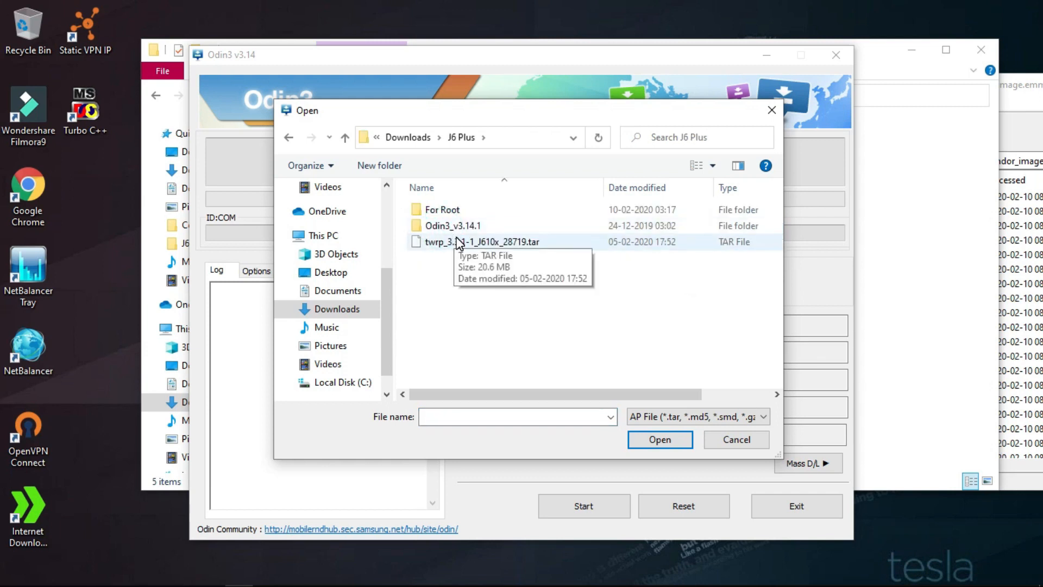
left_click(480, 242)
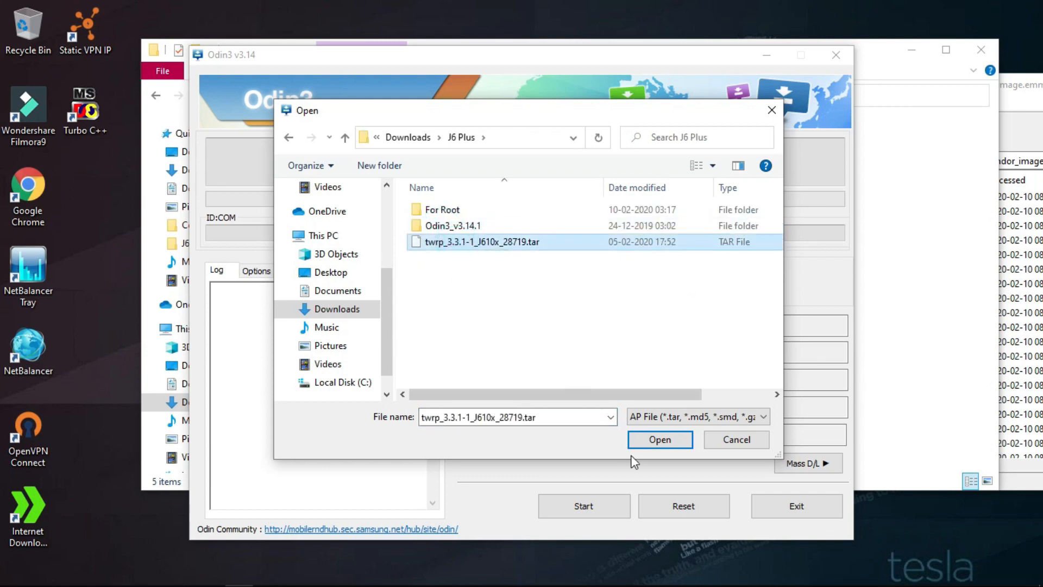
left_click(659, 439)
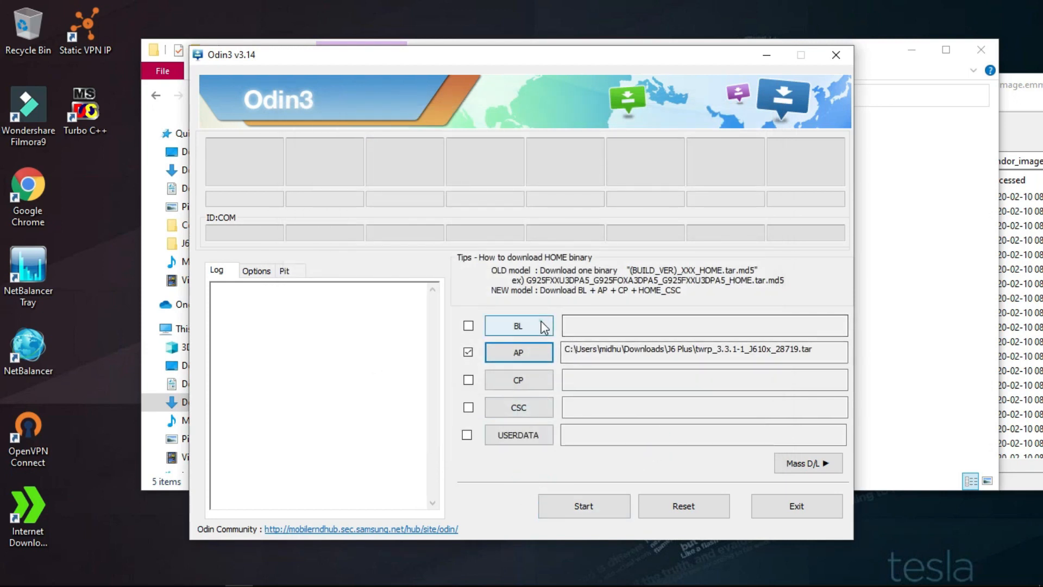
Load J610FXXU1BSDF_patched_boot_28719.tar from the For Root folder into the BL slot.
left_click(518, 326)
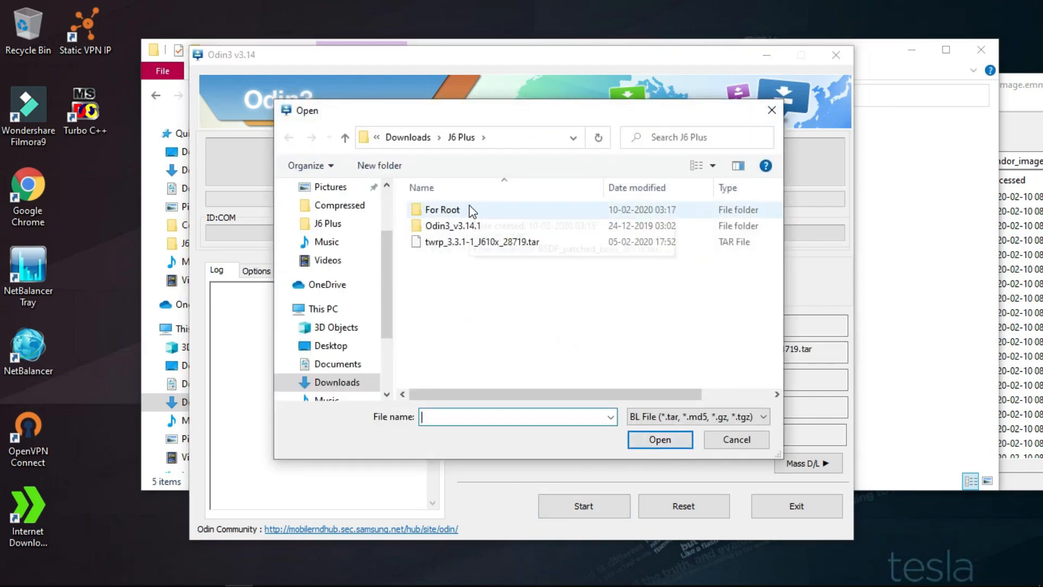
left_click(659, 439)
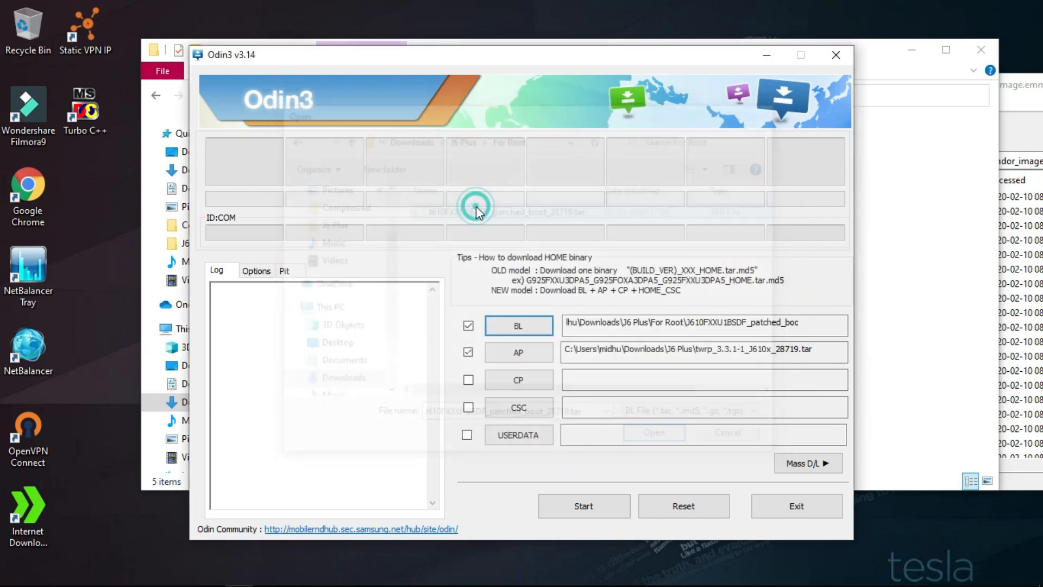
left_click(653, 433)
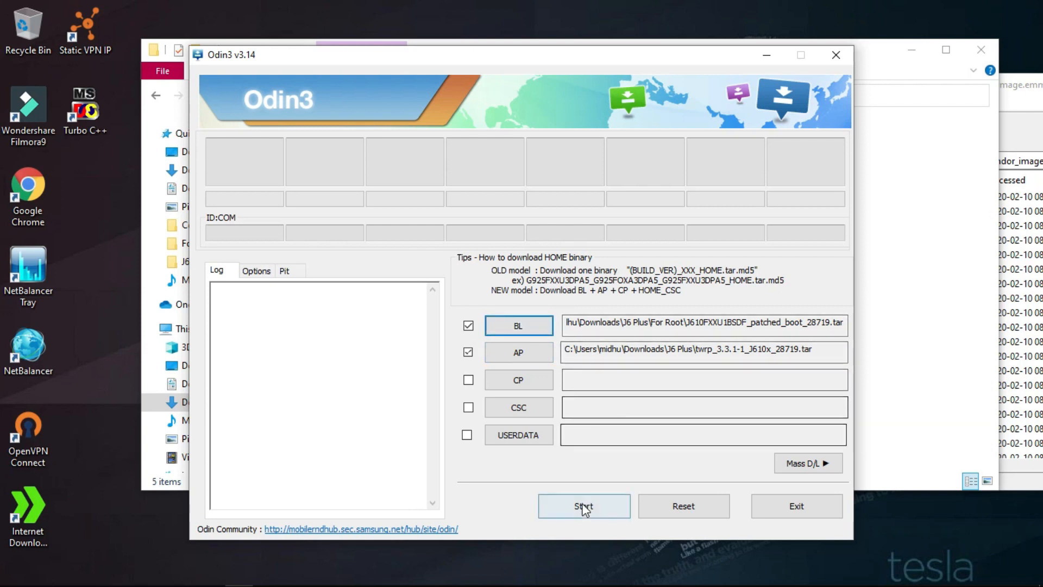
left_click(468, 326)
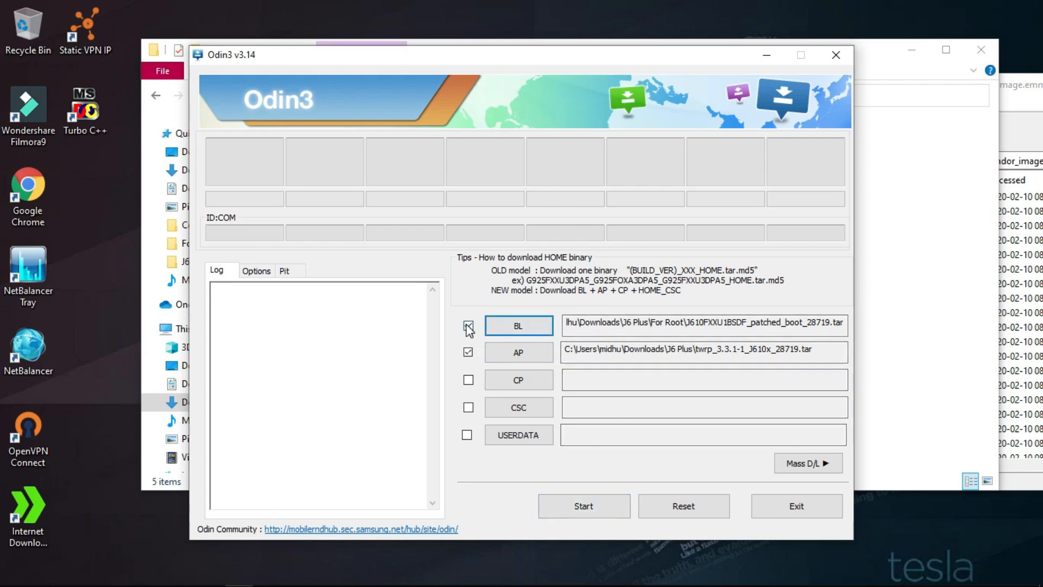
left_click(468, 325)
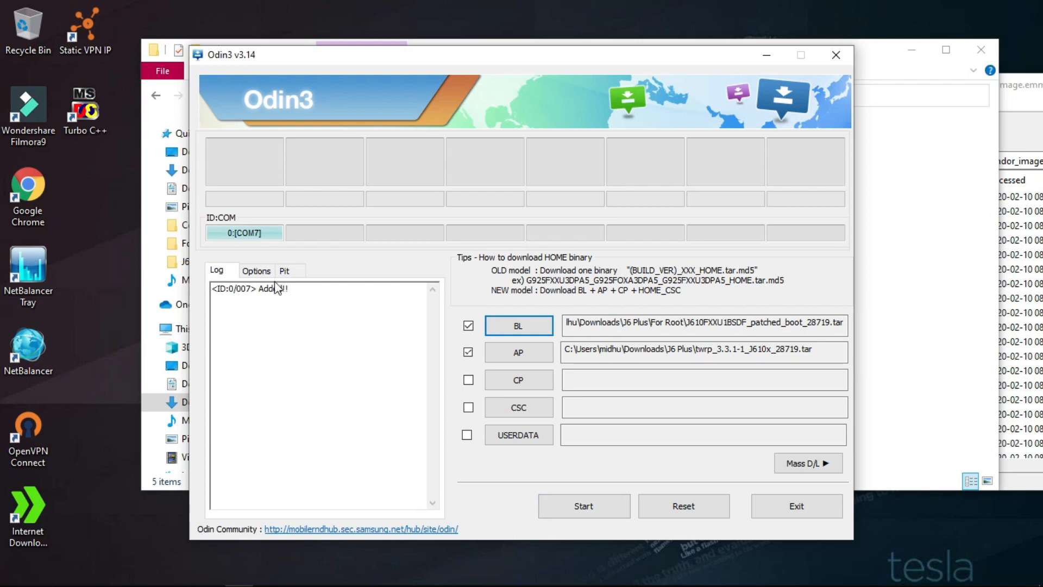
Turn off Auto Reboot in Odin3's options, leaving only F. Reset Time enabled.
left_click(256, 271)
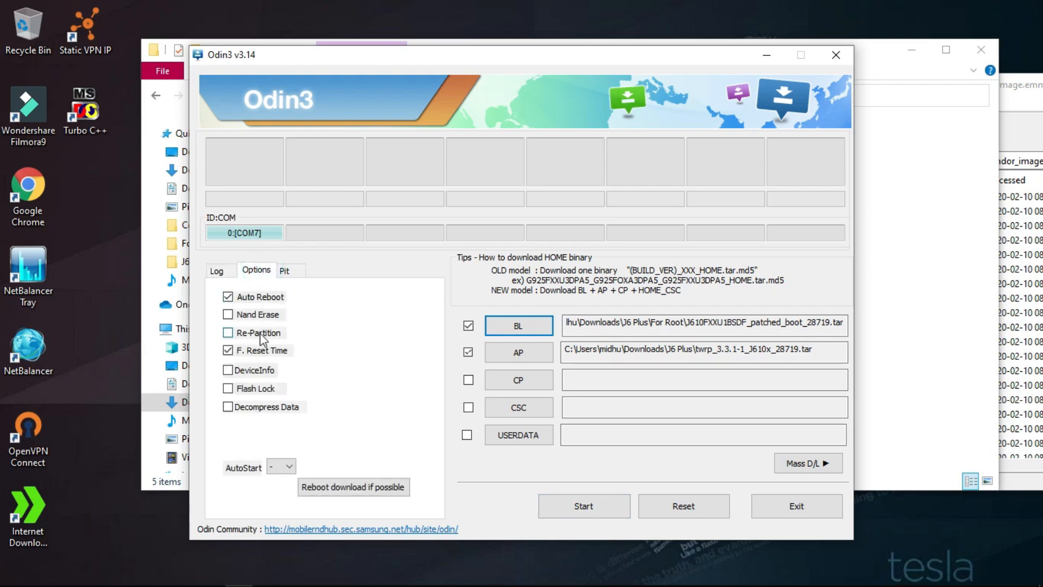
left_click(228, 297)
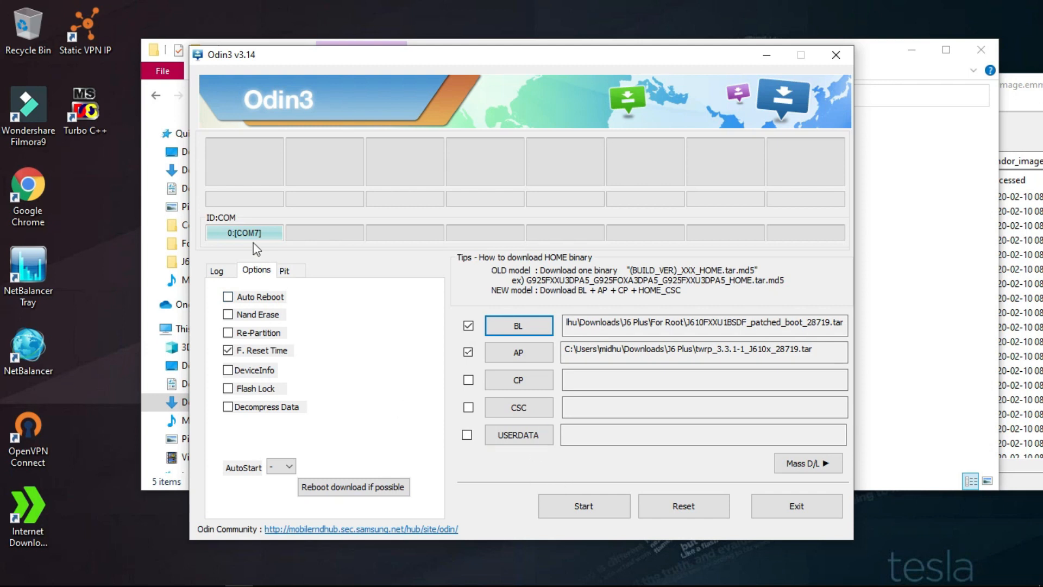
left_click(216, 270)
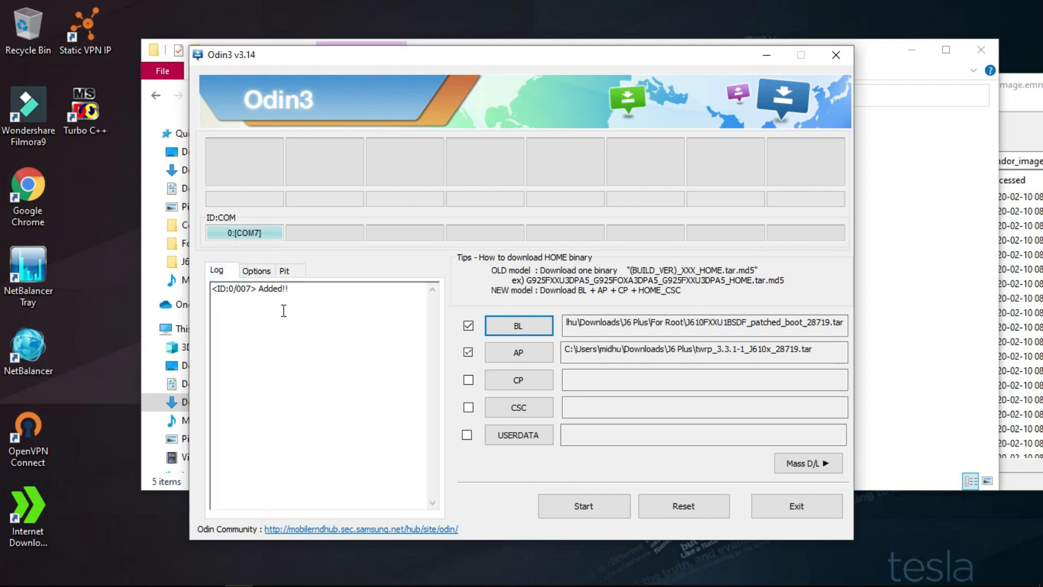
left_click(583, 506)
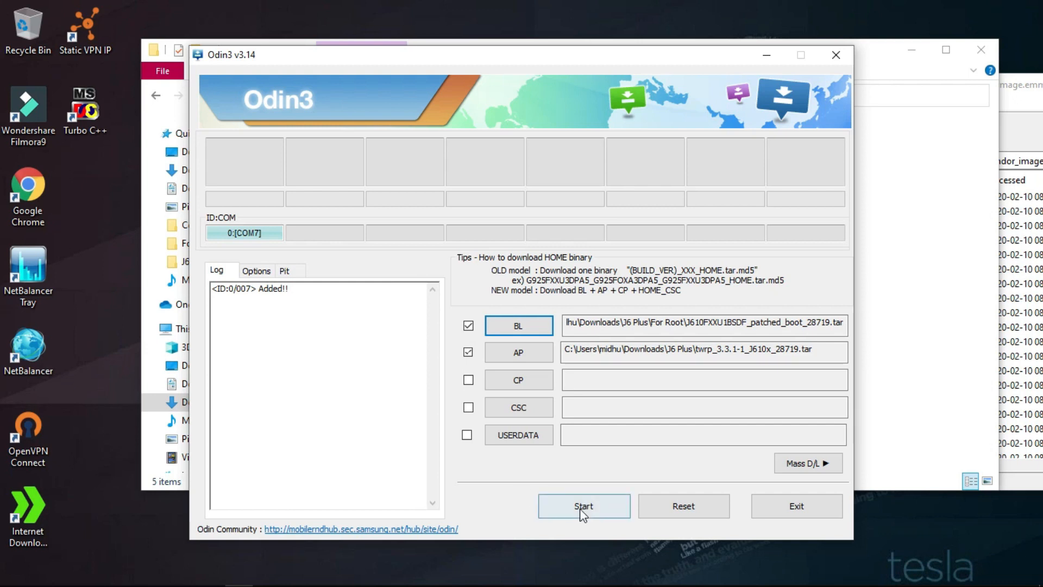
Start flashing the TWRP recovery and patched boot image to the phone on COM7.
left_click(584, 505)
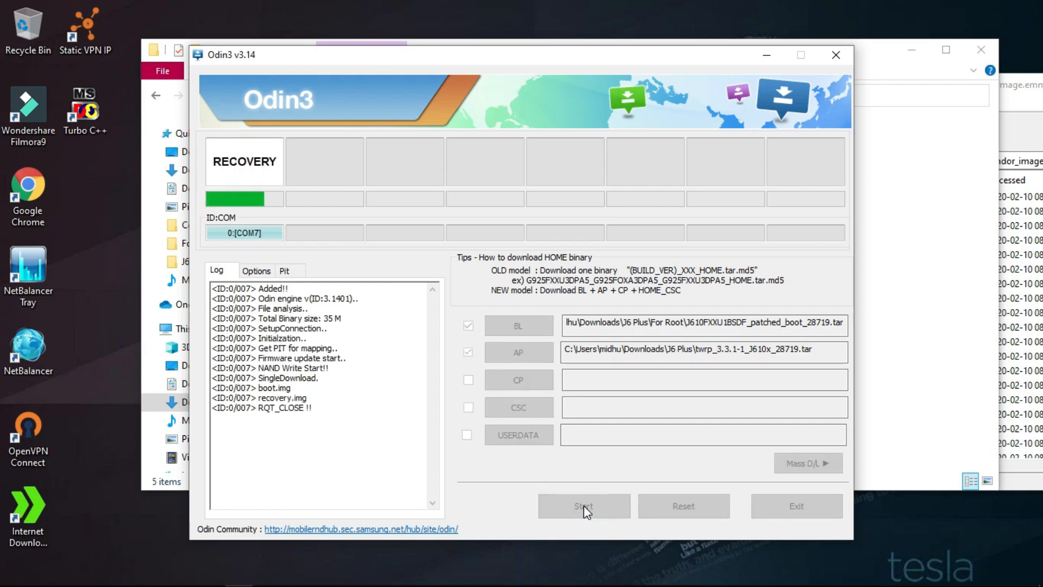
left_click(583, 506)
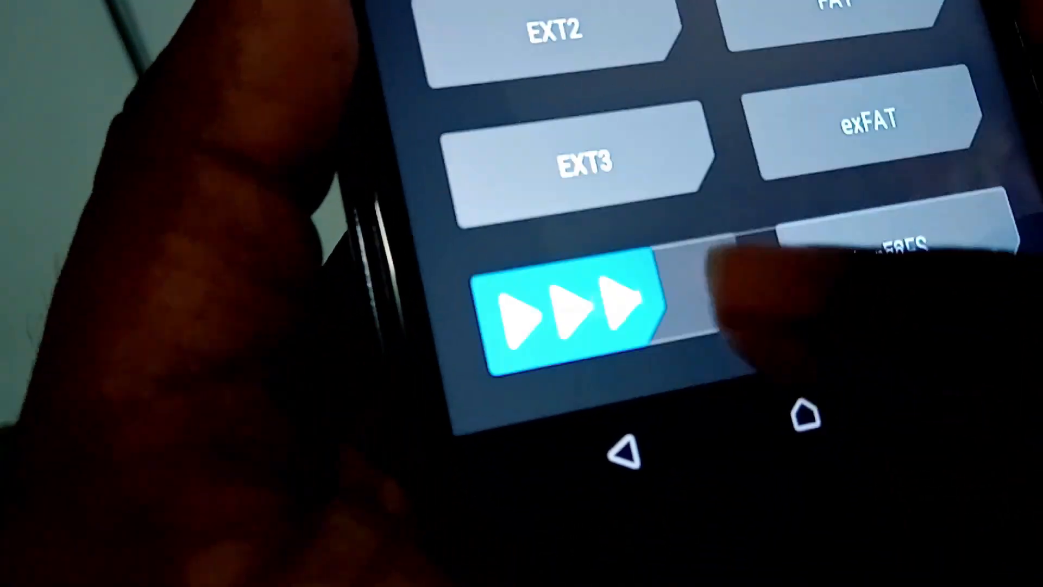
Confirm the file system change for the selected partition.
left_click(562, 309)
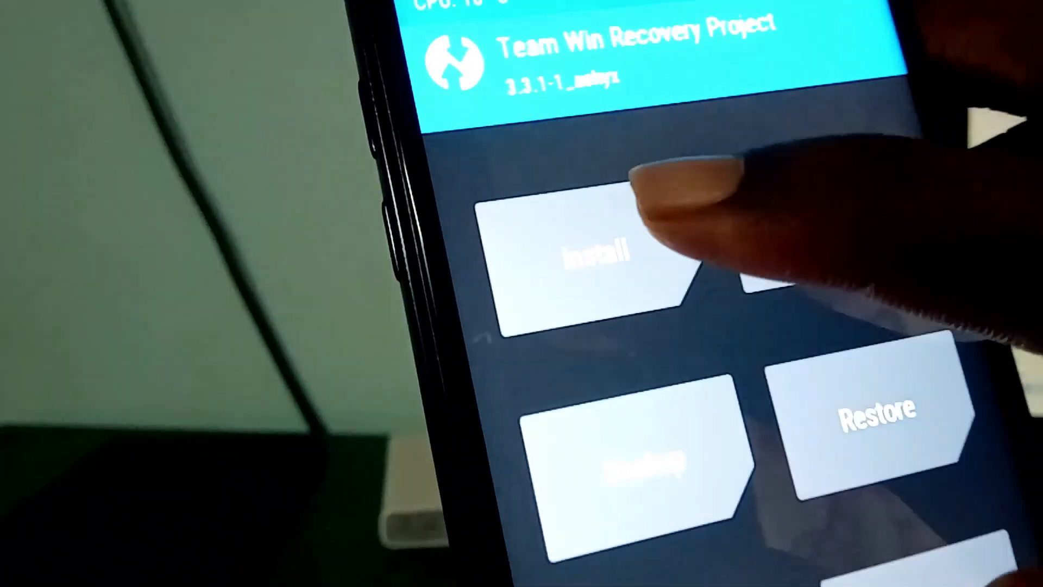
Queue a zip in TWRP's Install screen and swipe to confirm flashing it.
left_click(578, 260)
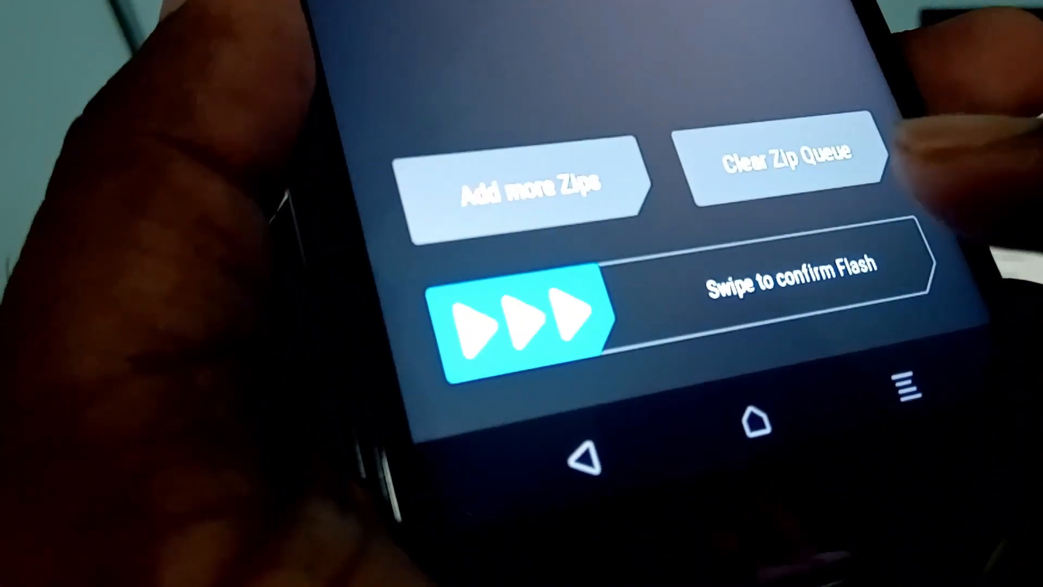
left_click_drag(512, 319, 765, 412)
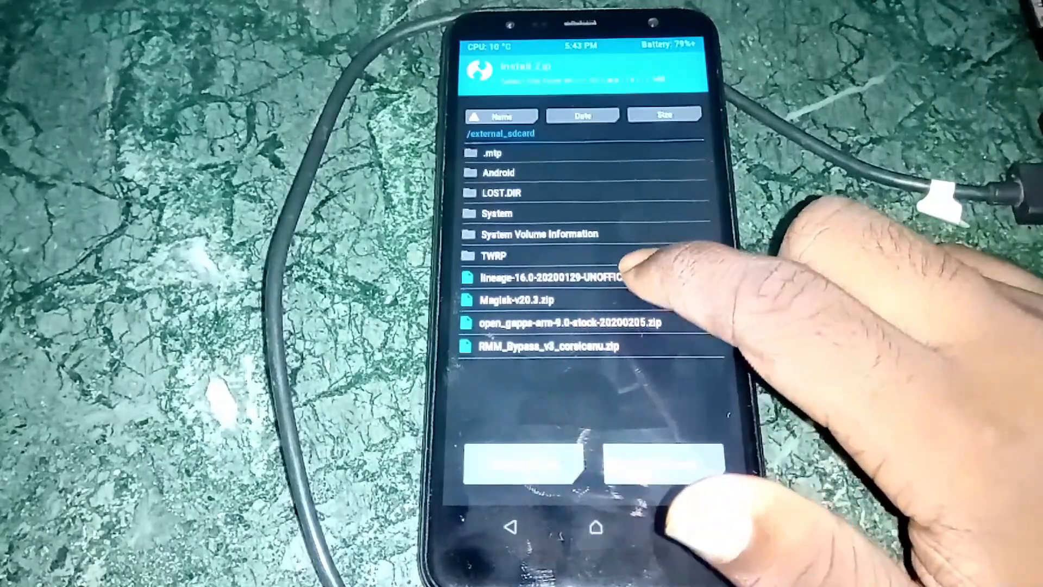
Flash Magisk-v20.3.zip from the external SD card, swiping to confirm.
left_click(519, 300)
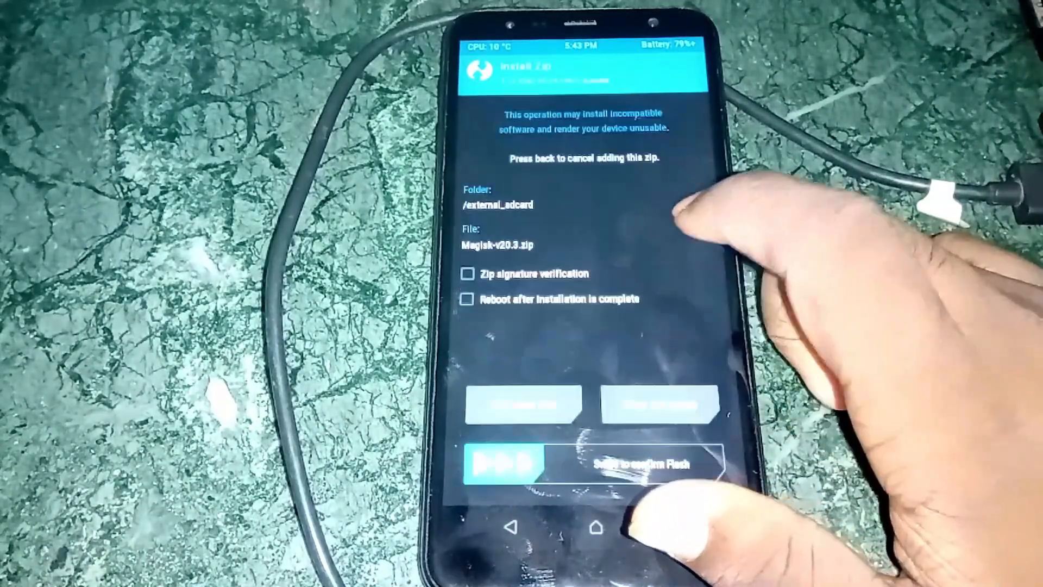
left_click_drag(505, 463, 678, 464)
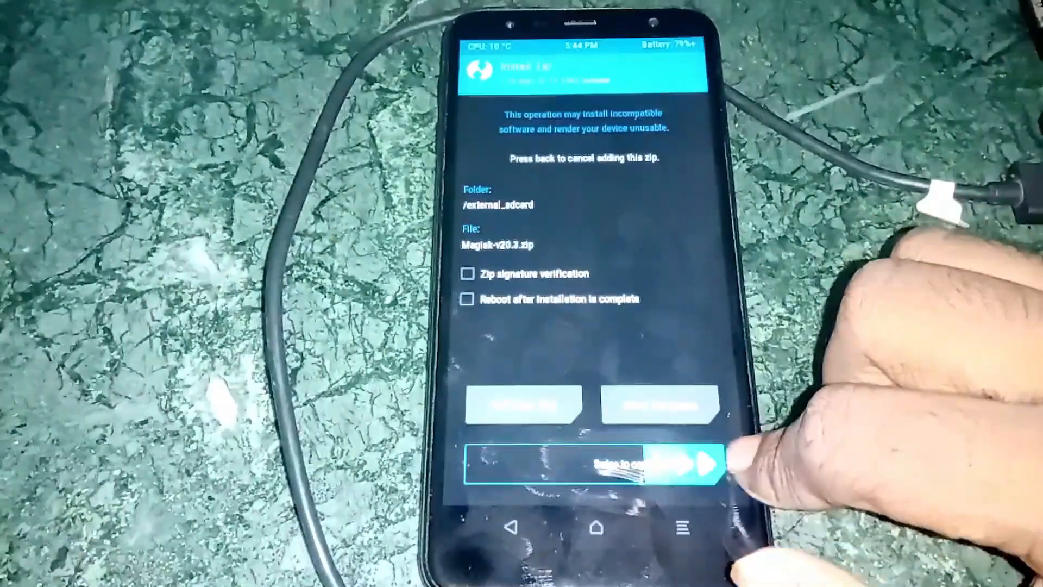
left_click_drag(519, 463, 699, 463)
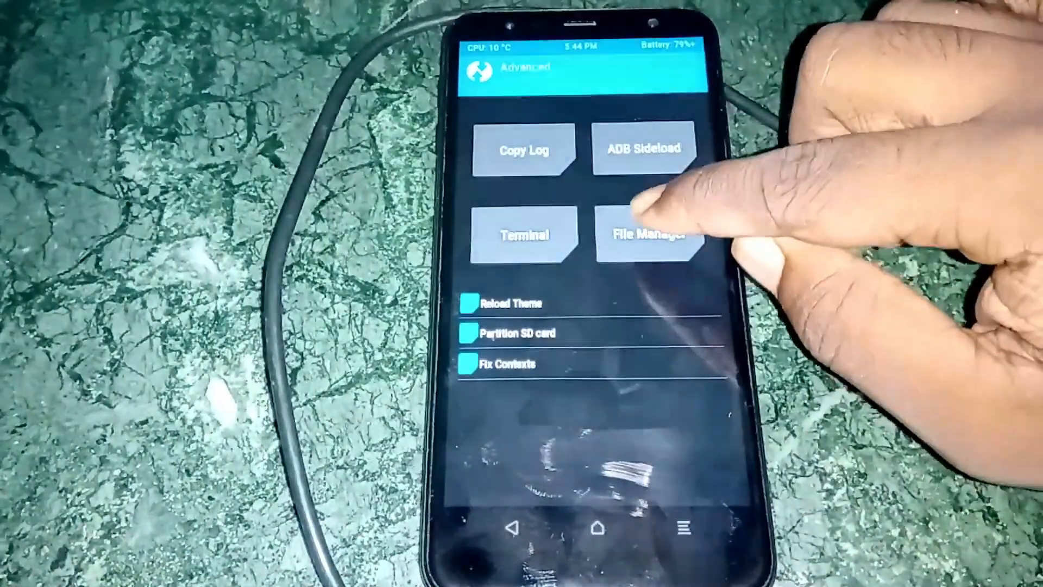
Browse /external_sdcard in TWRP's file manager (mixer_paths.xml, GApps logs), then return to Advanced.
left_click(650, 235)
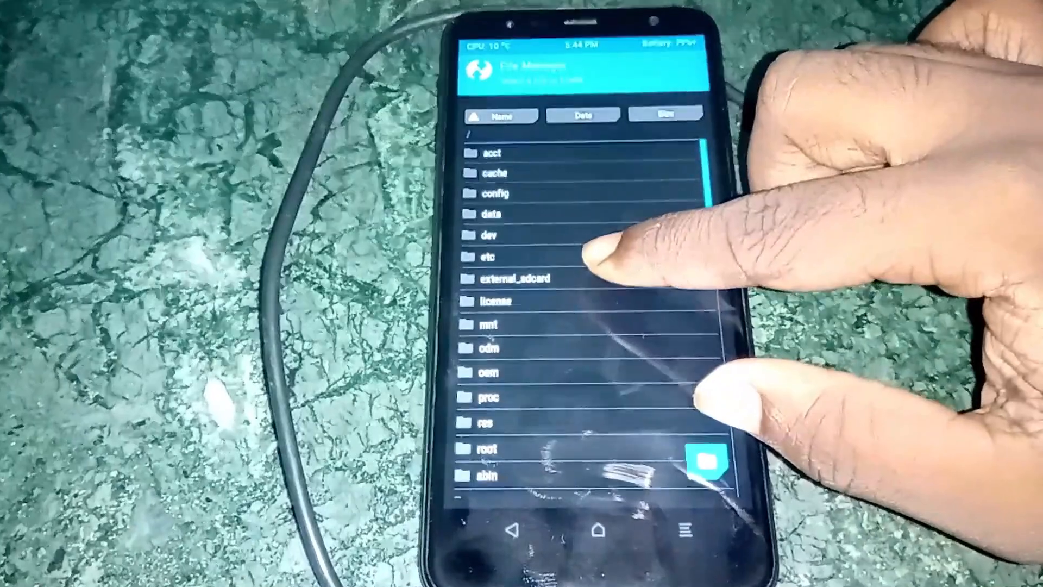
left_click(511, 278)
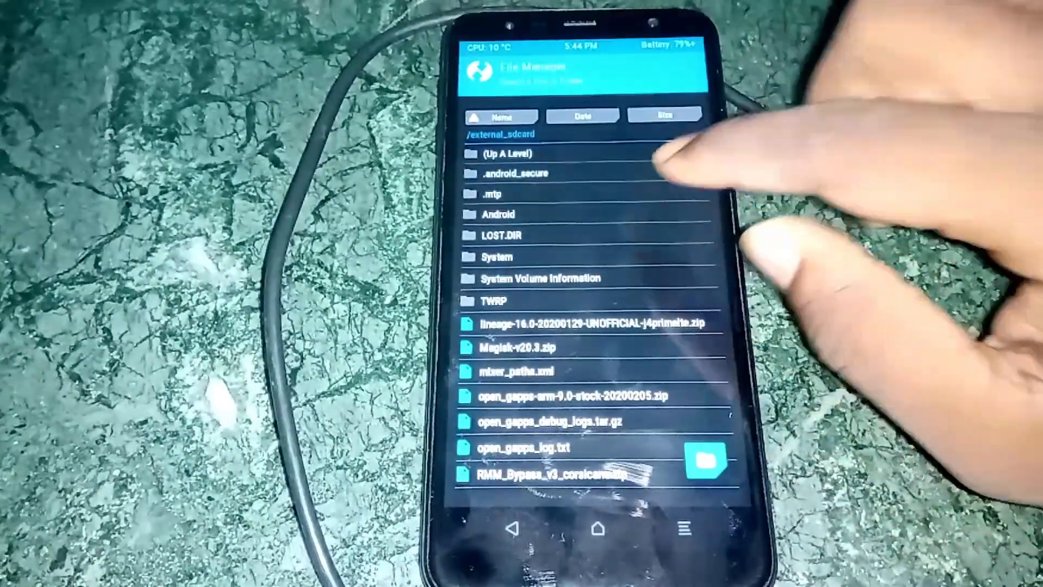
left_click(519, 371)
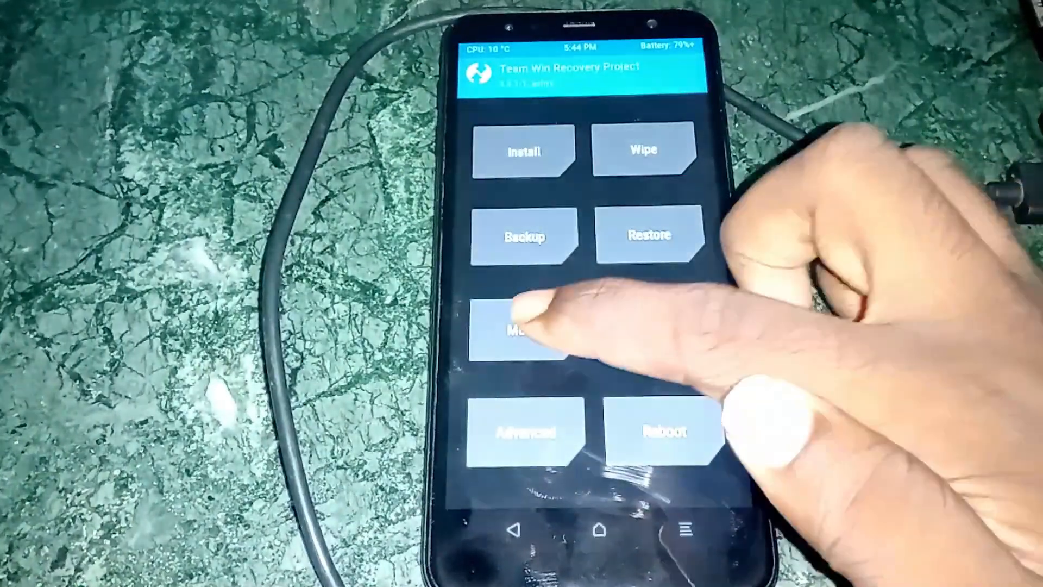
left_click(522, 332)
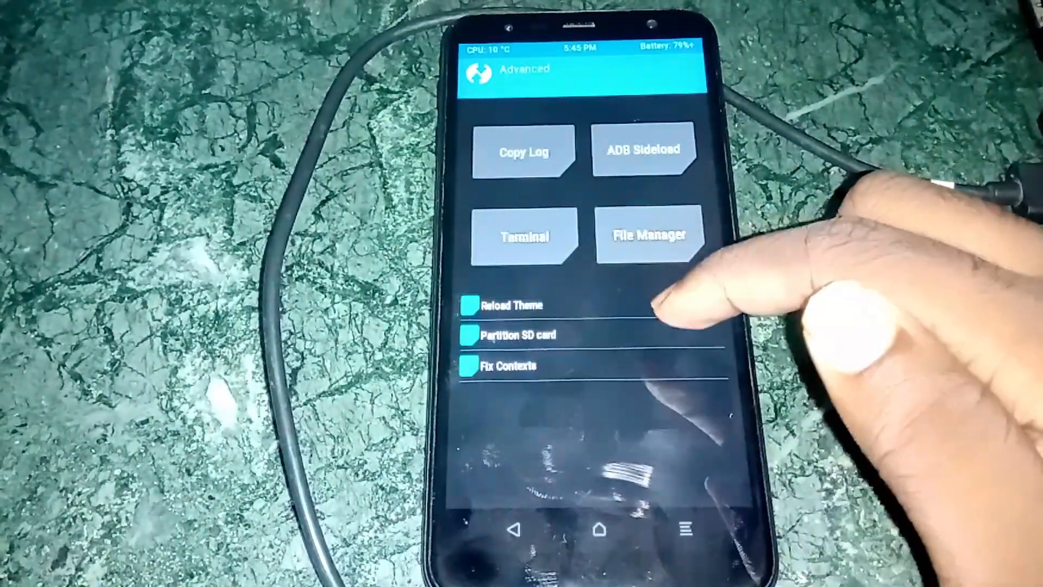
Select /external_sdcard/mixer_paths.xml in TWRP's file manager to show its Choose Action screen.
left_click(650, 236)
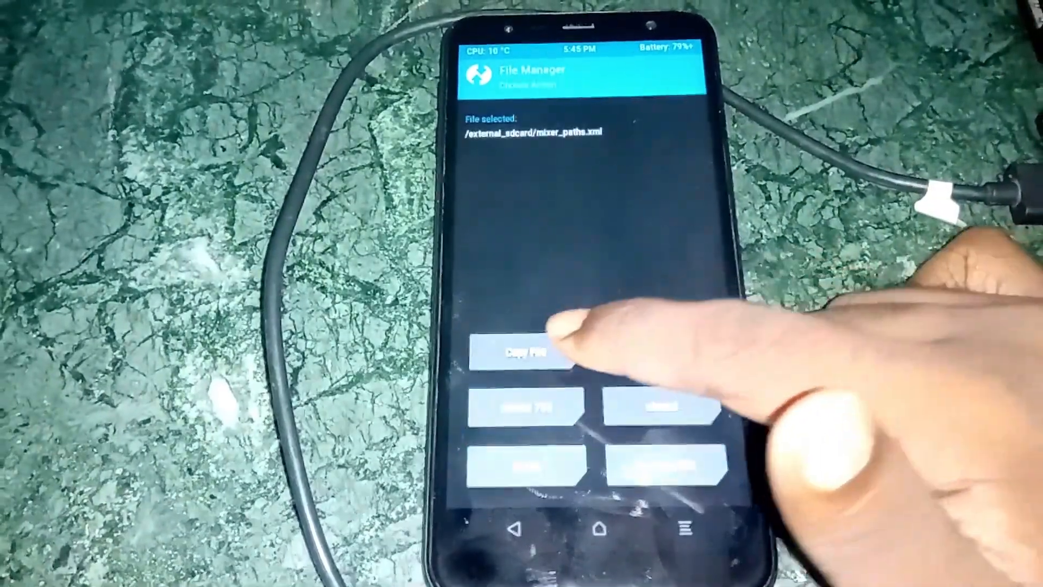
left_click(522, 351)
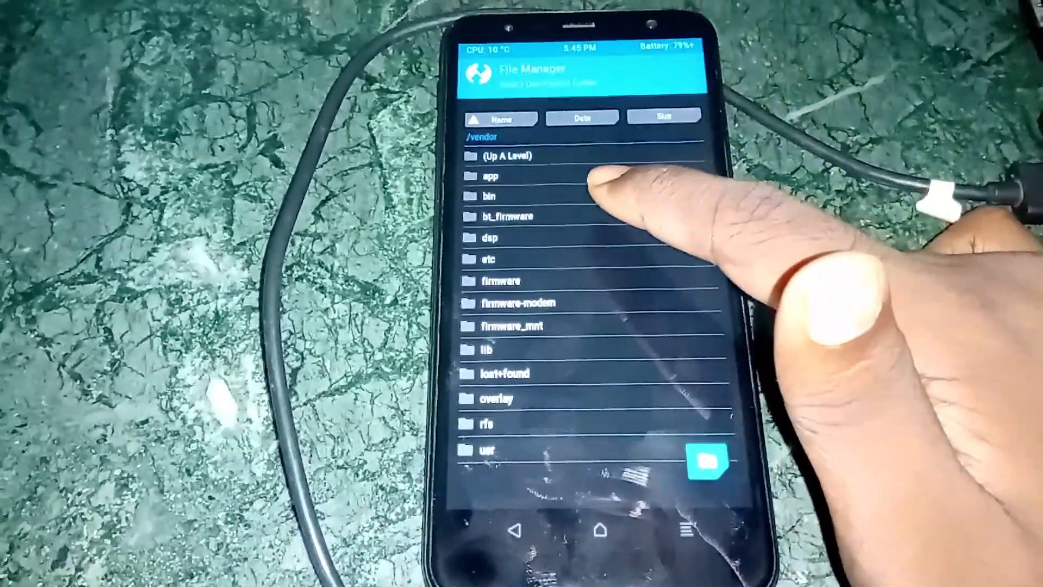
left_click(503, 155)
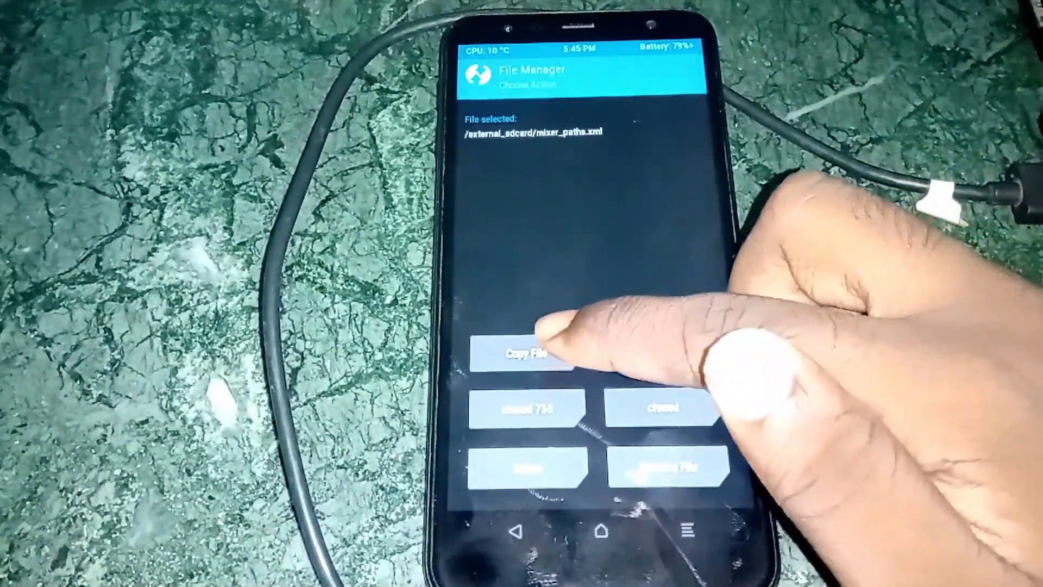
Copy mixer_paths.xml to /vendor/etc, confirming that folder as the destination.
left_click(519, 350)
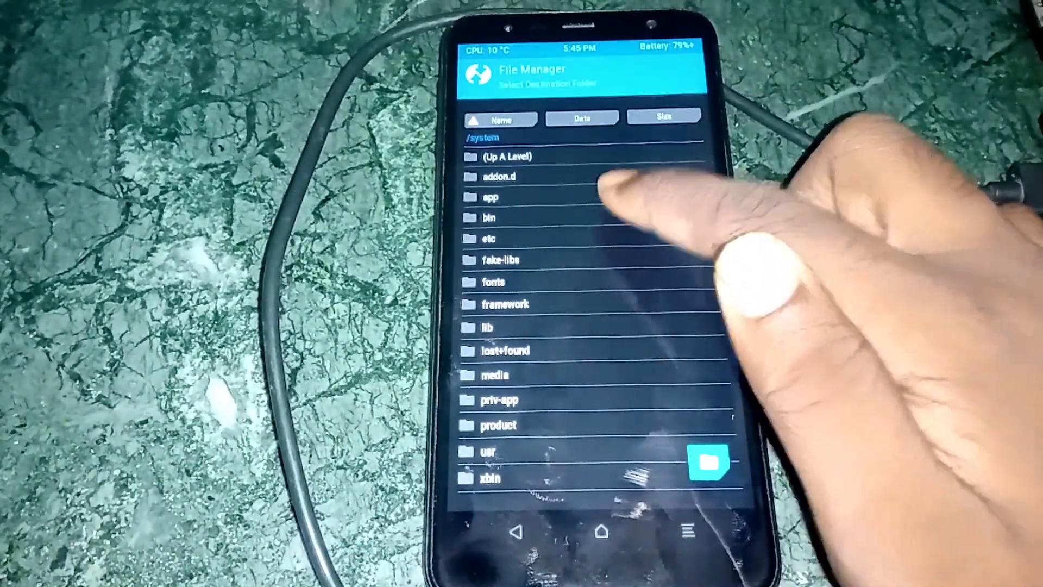
left_click(506, 157)
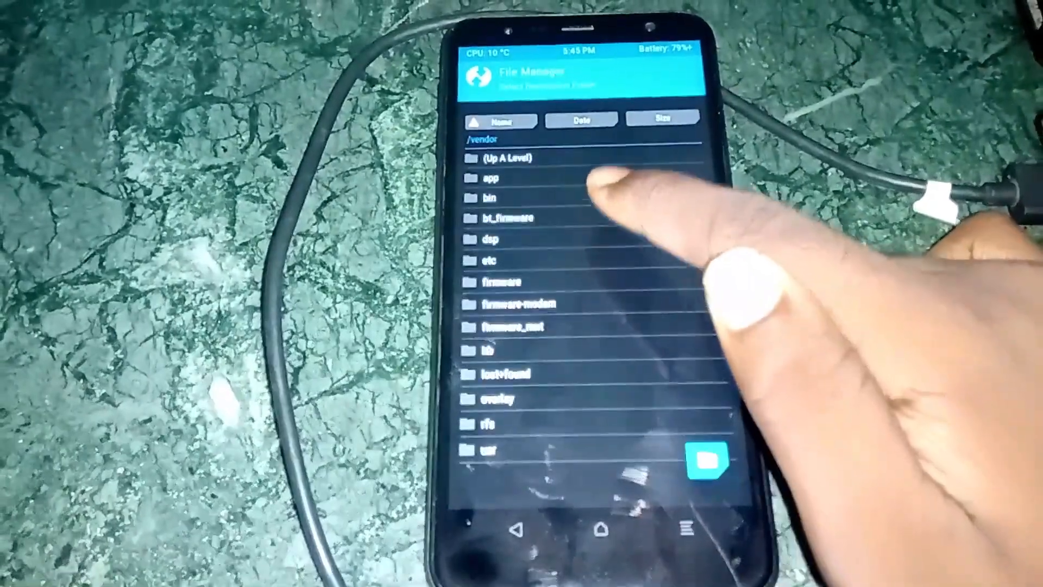
left_click(489, 260)
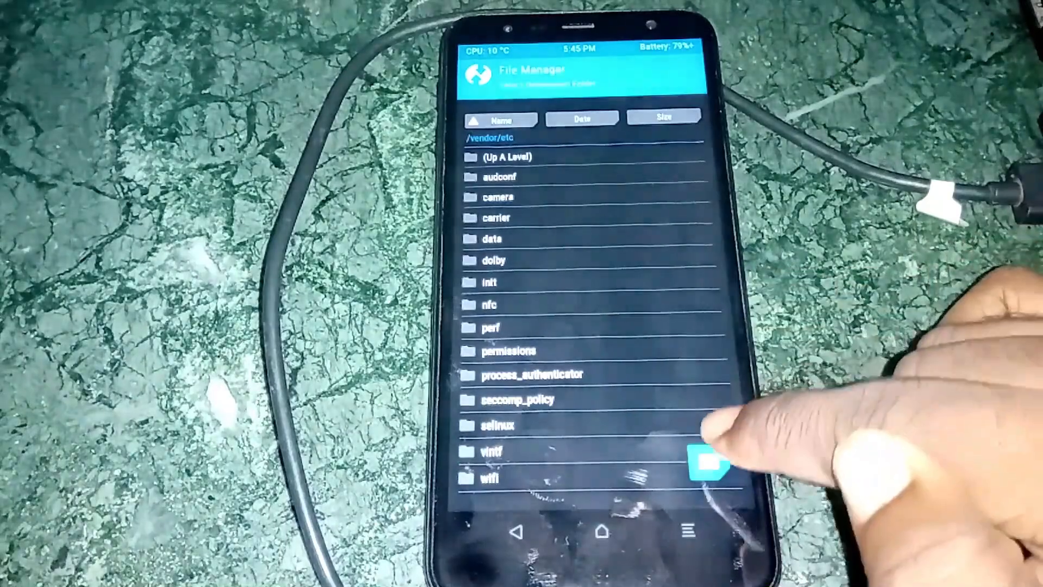
left_click(709, 464)
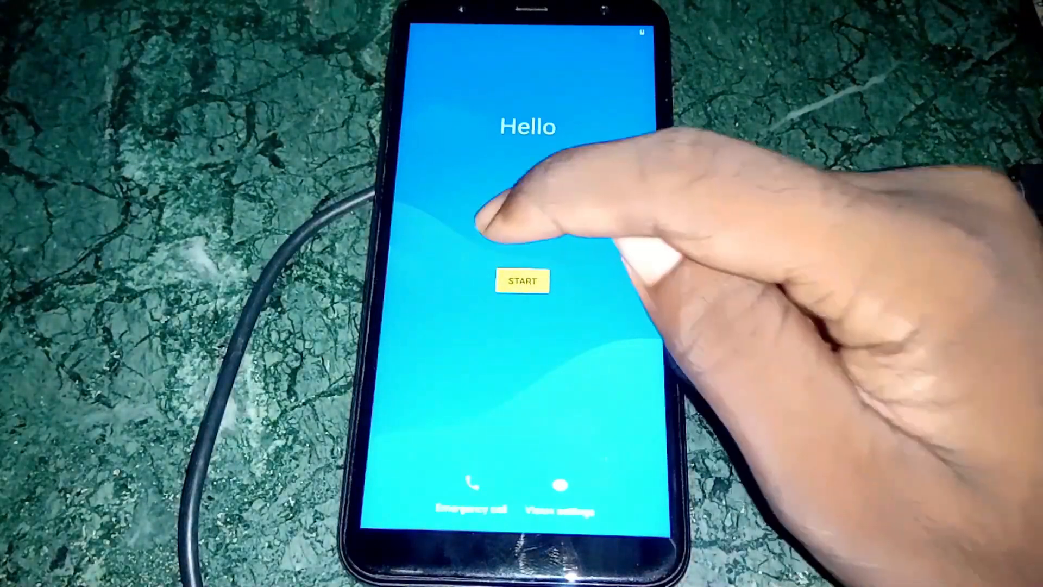
Start setup from the Hello screen, keep the date and time, and accept the Google services terms.
left_click(521, 280)
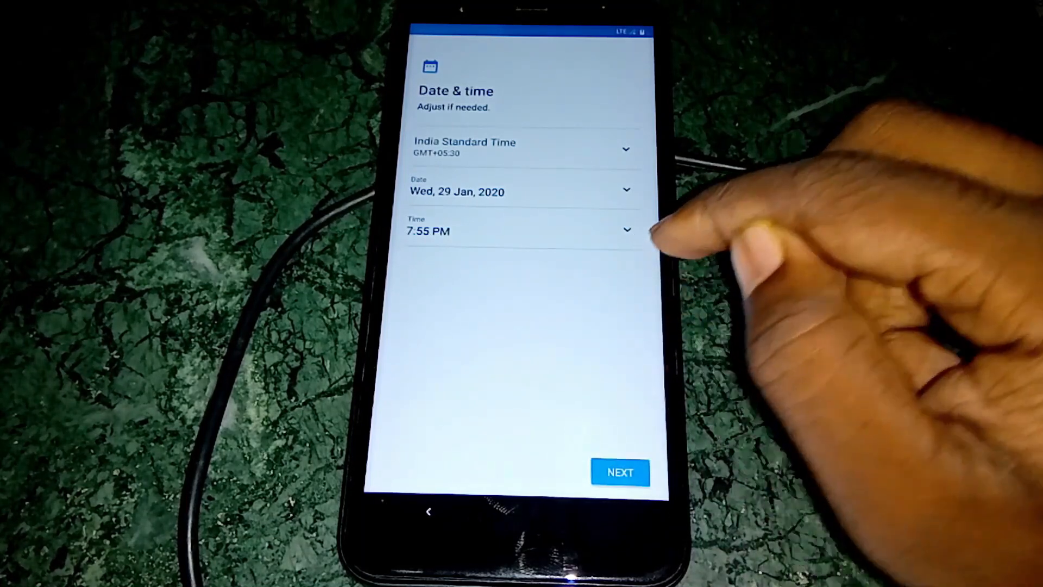
left_click(619, 471)
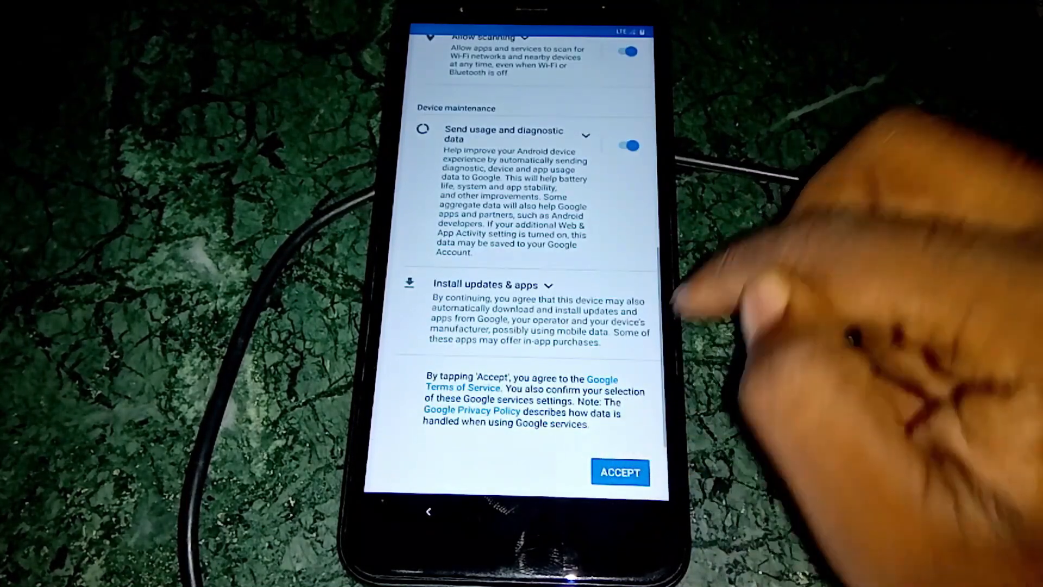
left_click(619, 471)
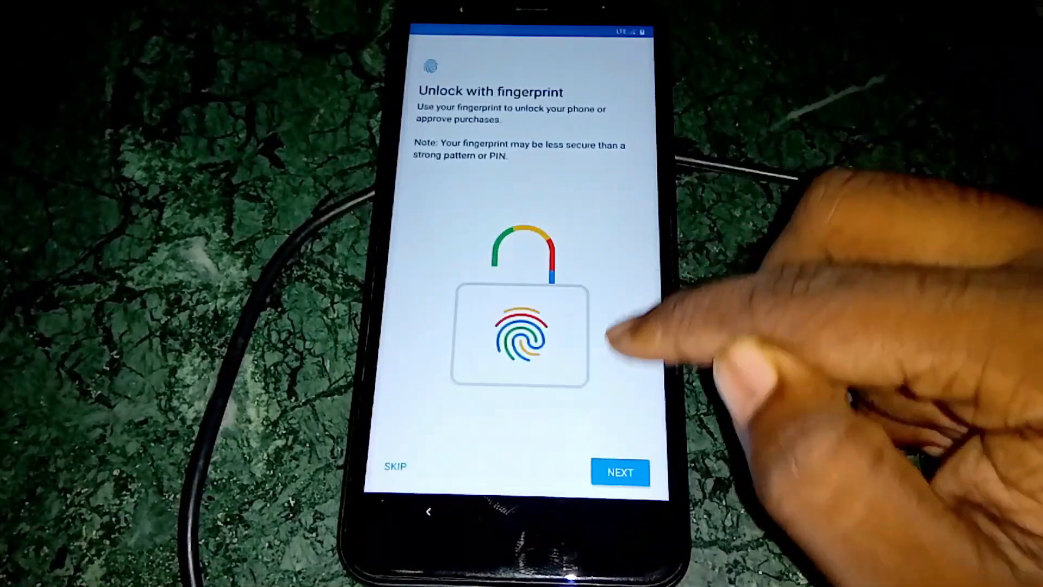
Skip fingerprint unlock, choose Not now for screen lock, and continue past LineageOS features.
left_click(619, 471)
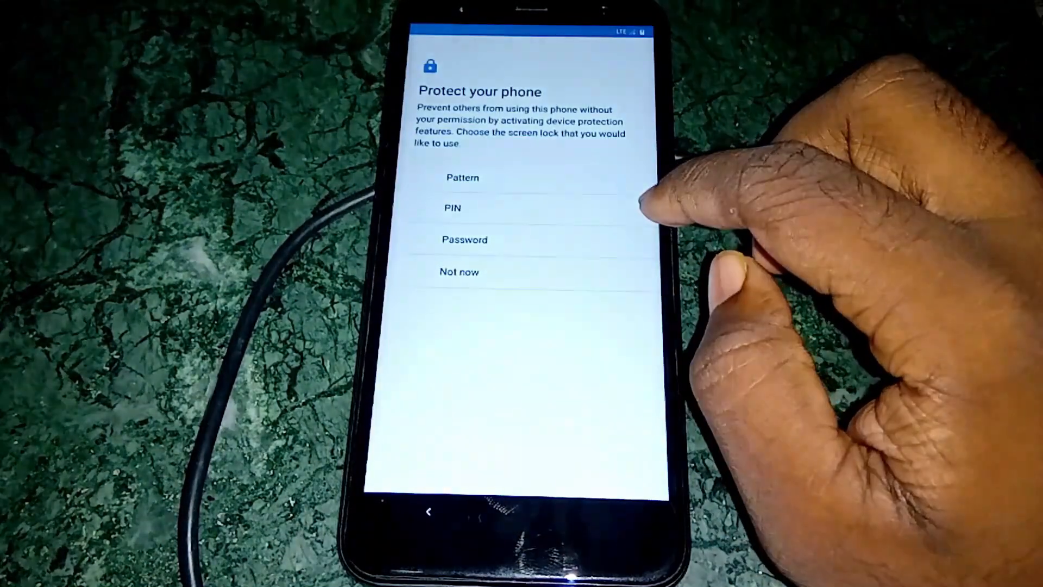
left_click(459, 271)
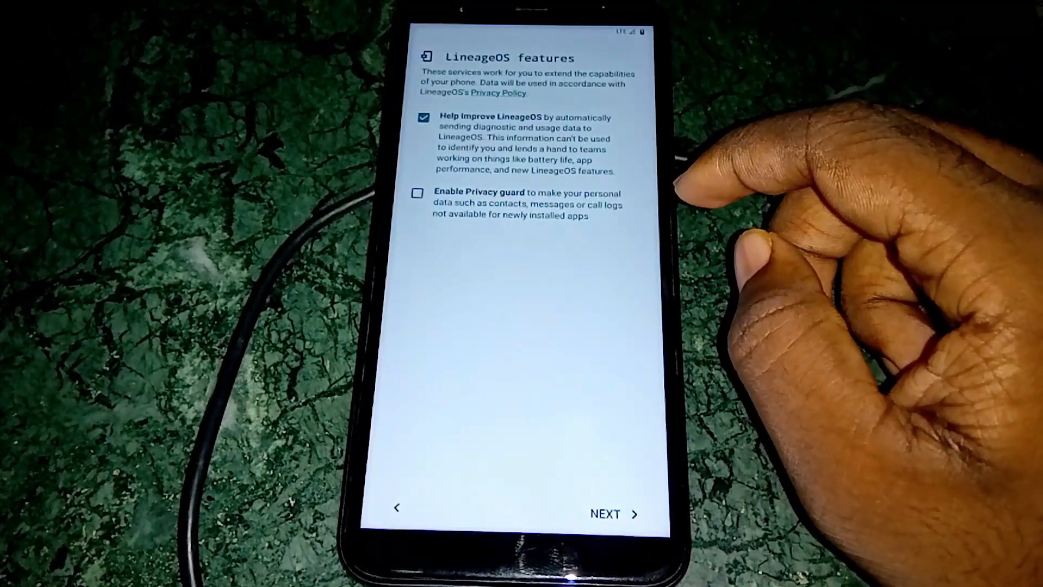
left_click(605, 513)
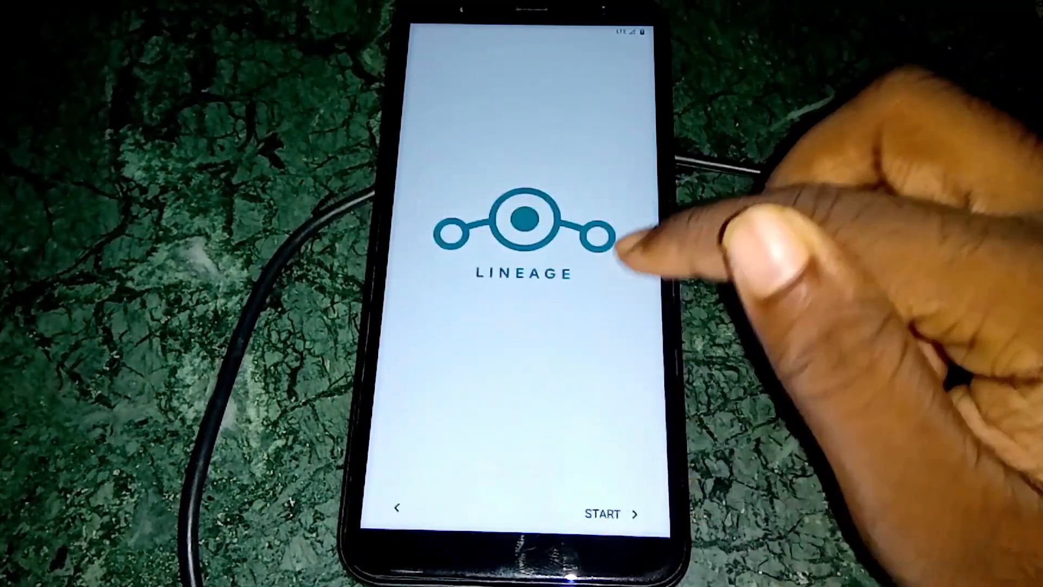
left_click(605, 513)
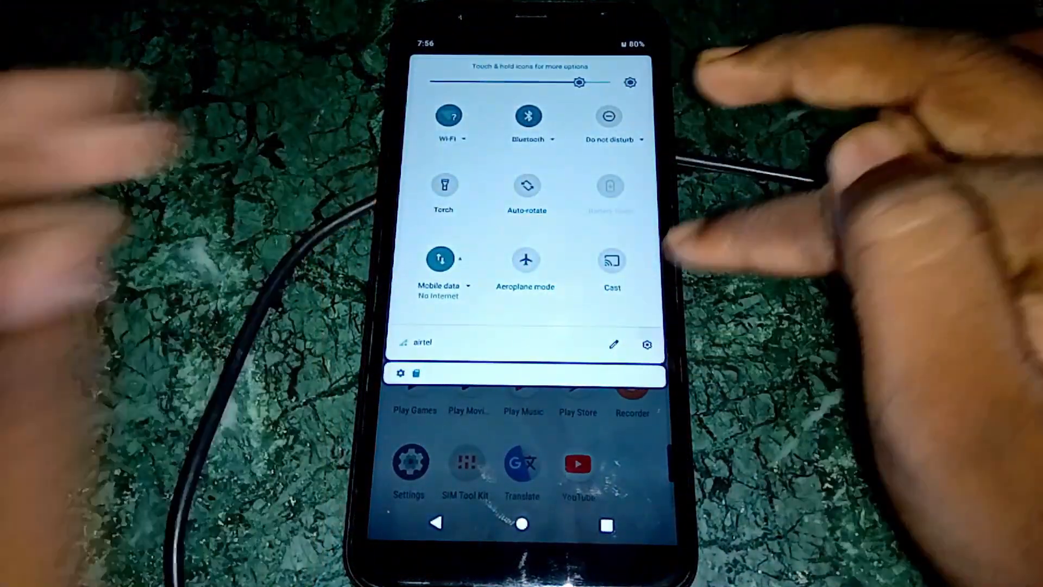
Review the phone's device information (Android 9) in Settings and return to the main list.
left_click(646, 344)
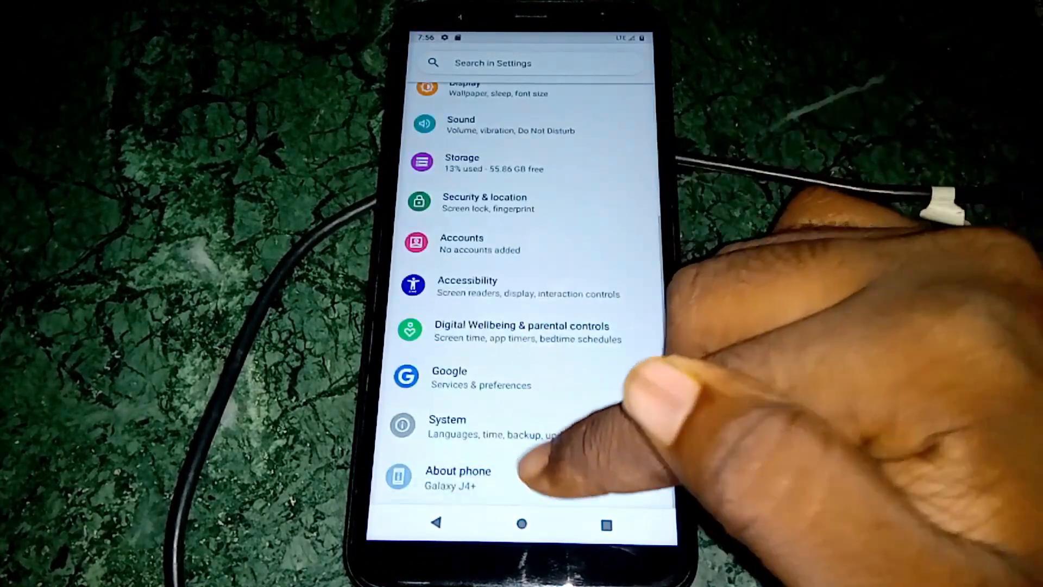
left_click(457, 477)
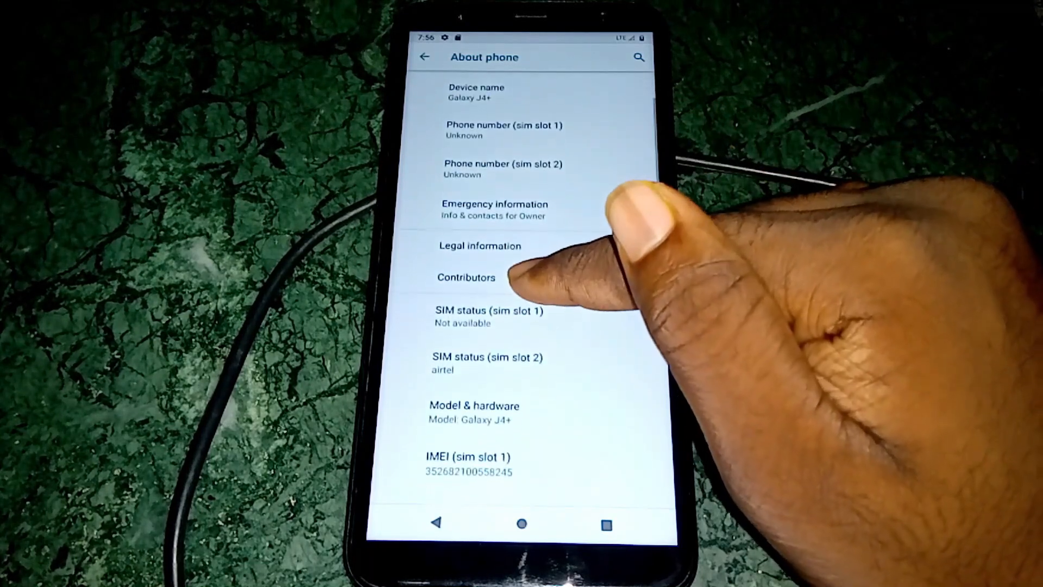
scroll("down", 3)
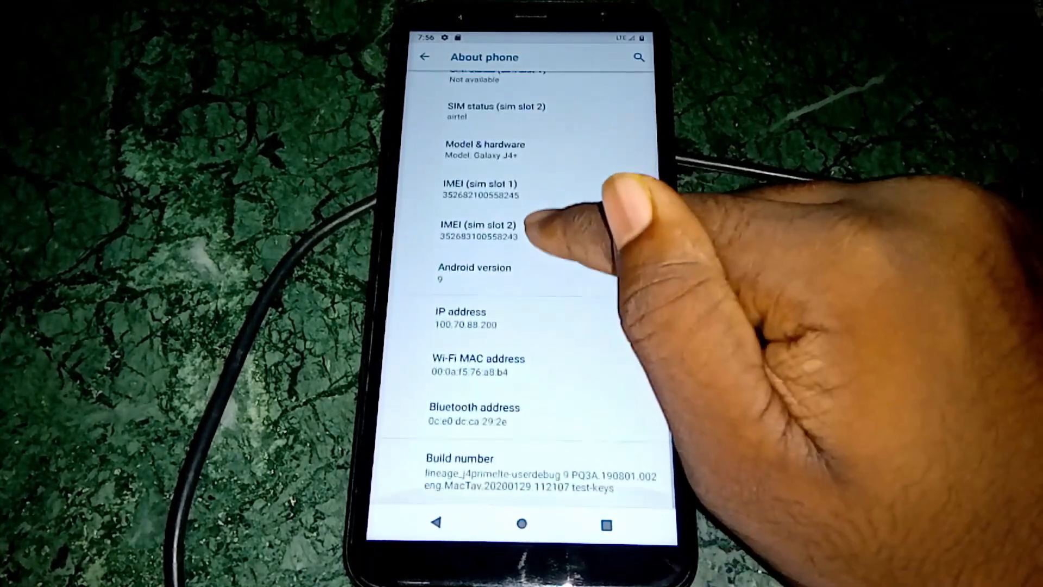
left_click(457, 457)
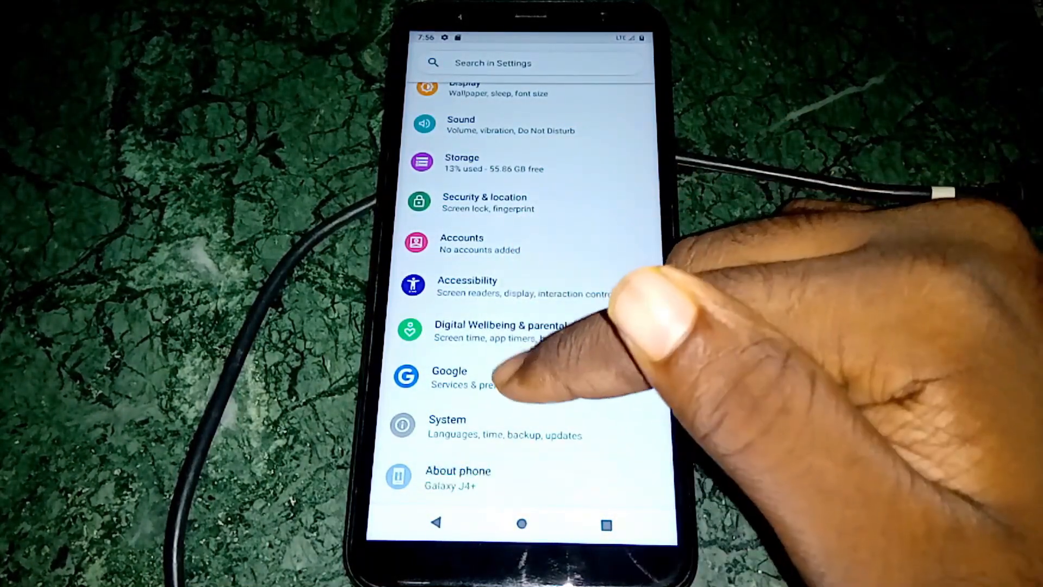
Enable Advanced restart in System > Advanced > Developer options, then restart into recovery.
left_click(458, 477)
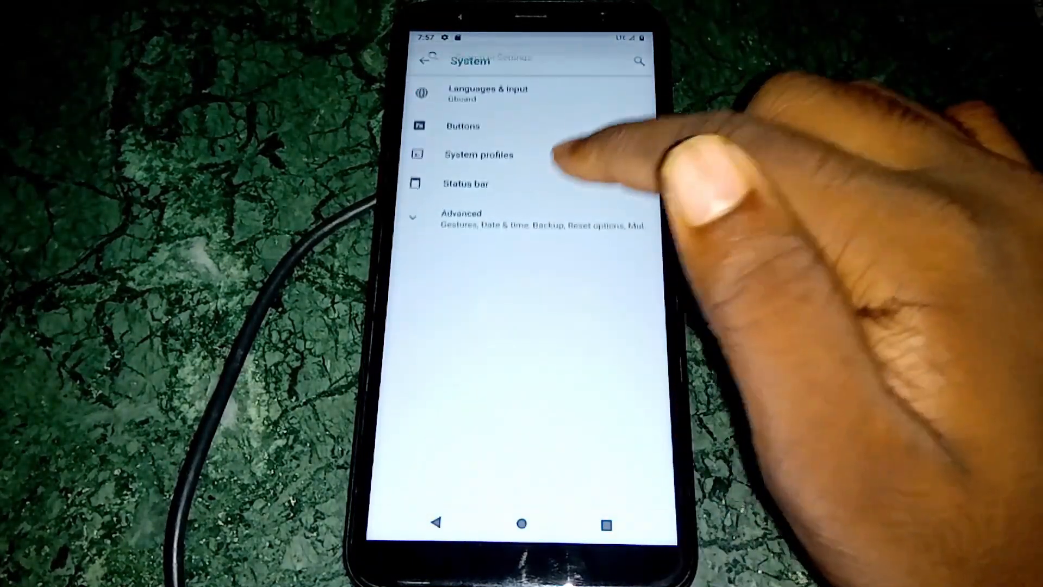
left_click(465, 220)
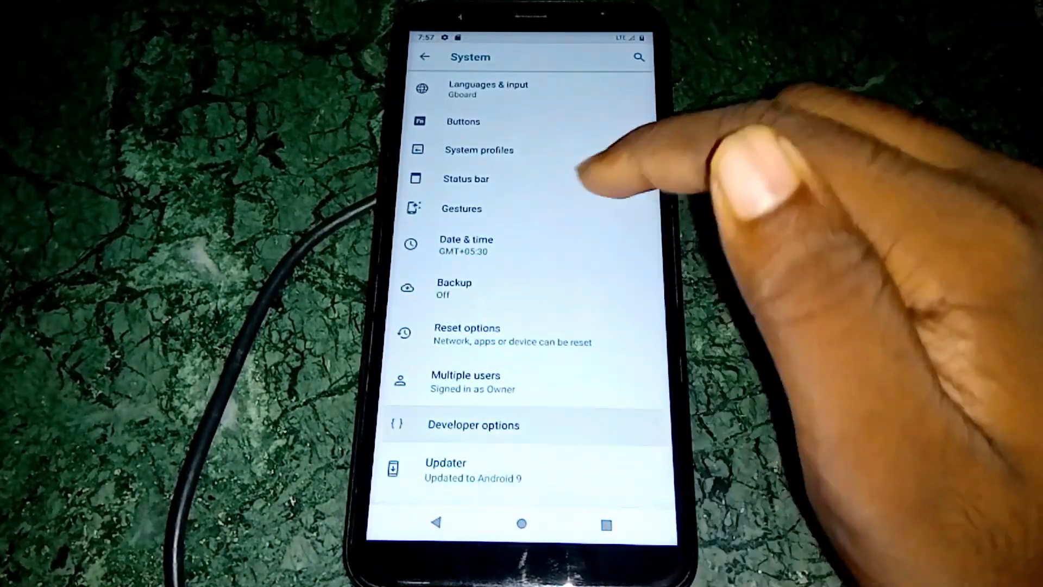
left_click(473, 424)
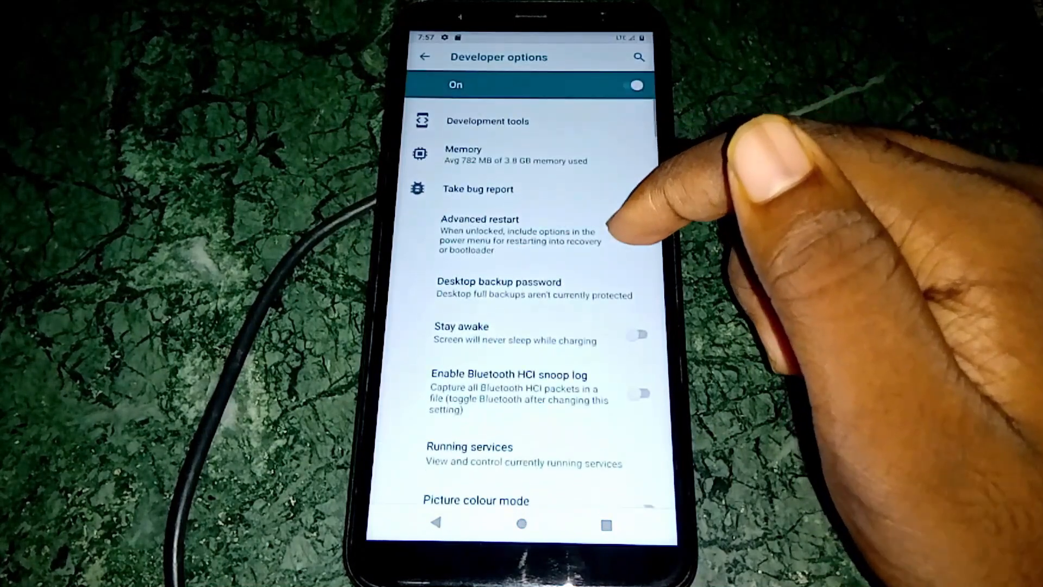
left_click(635, 234)
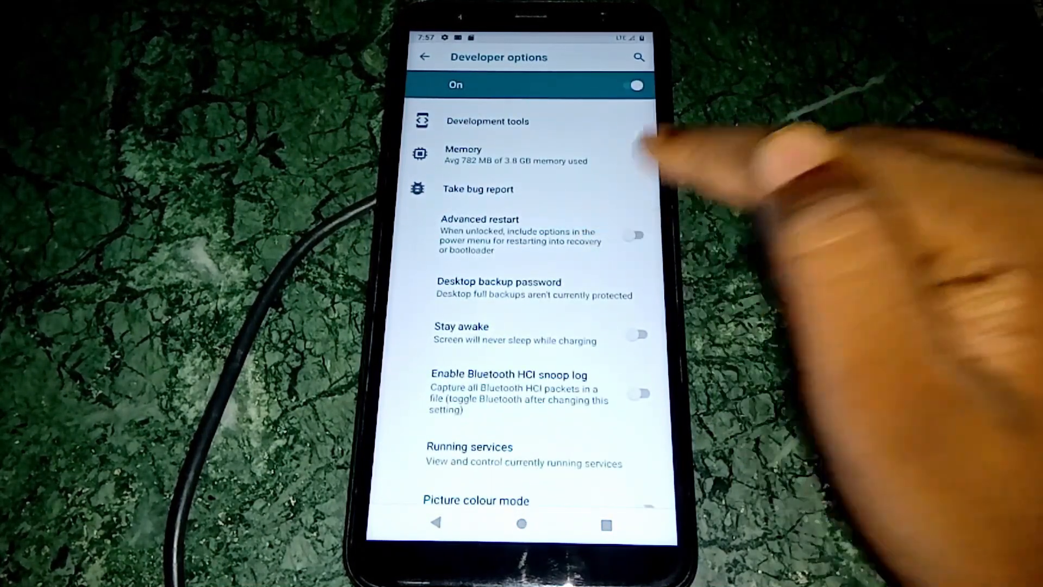
left_click(521, 523)
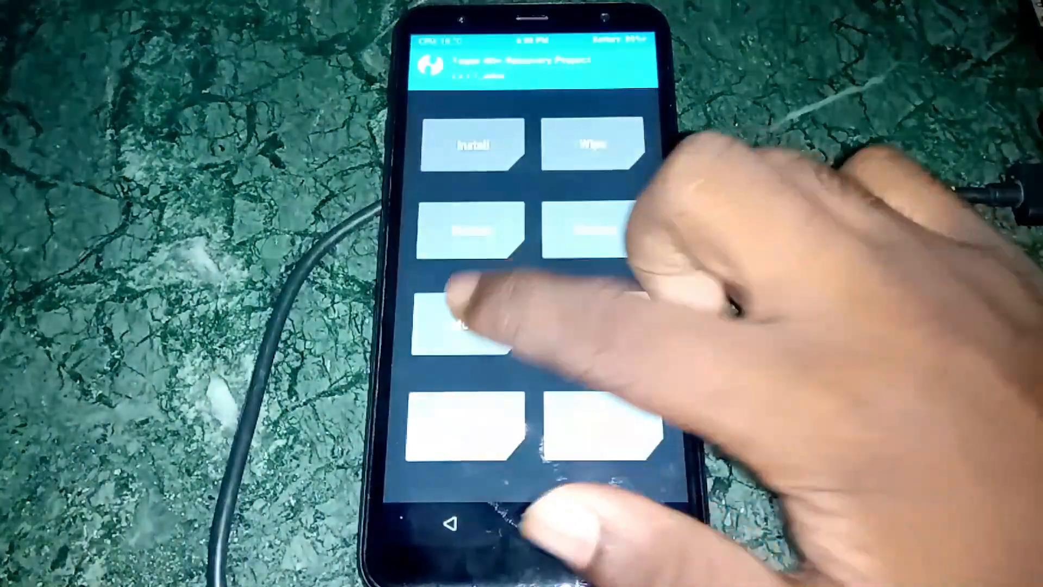
Browse /system/priv-app in TWRP's file manager, scrolling down to the Dialer folder.
left_click(465, 326)
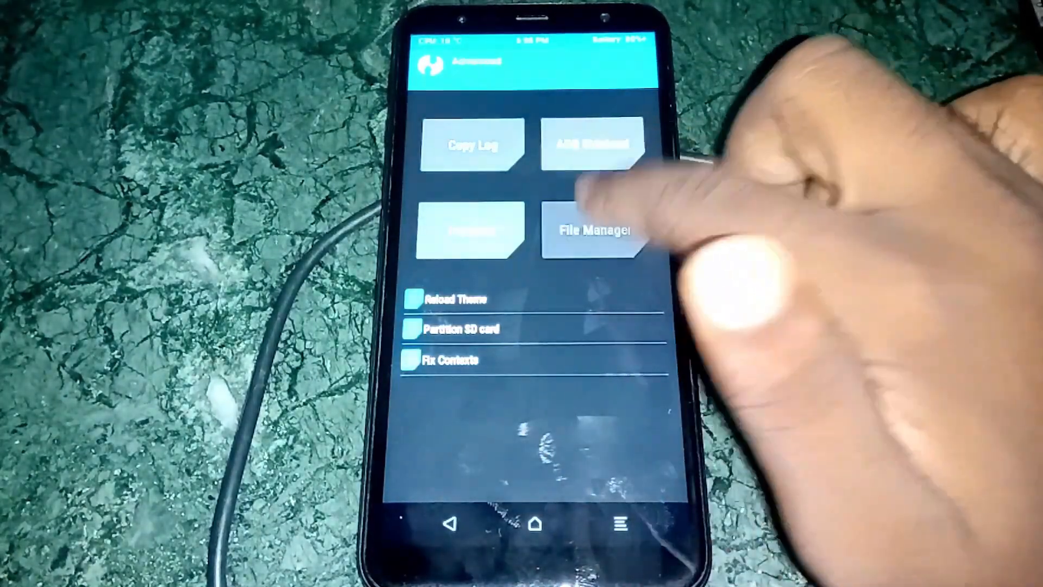
left_click(592, 229)
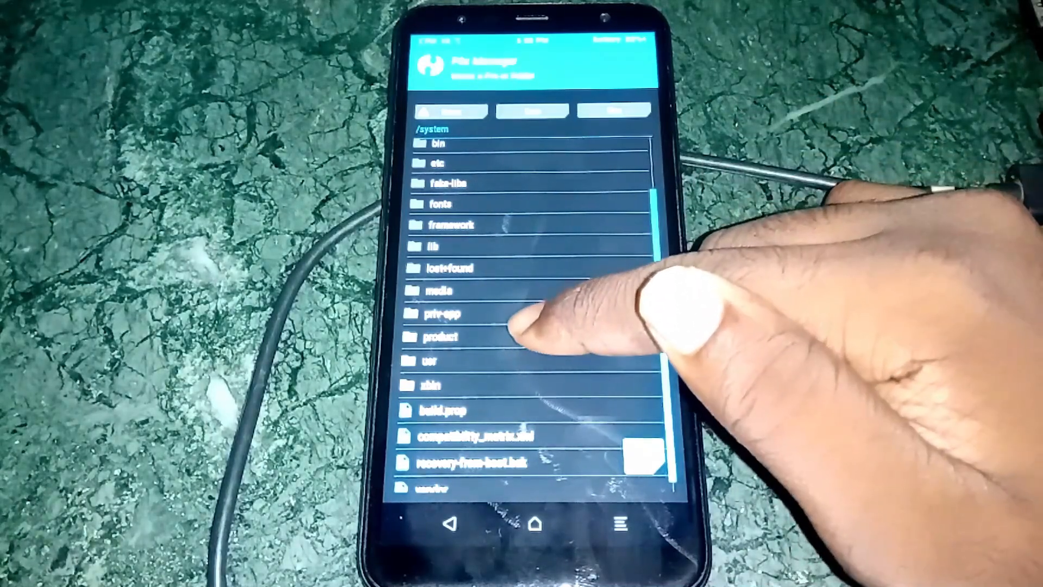
left_click(441, 314)
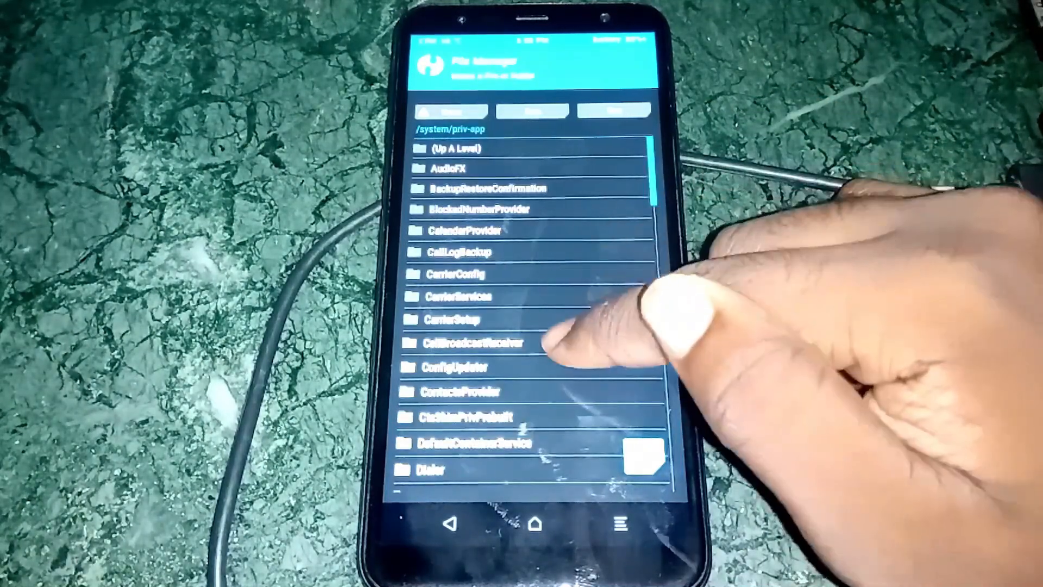
scroll("down", 3)
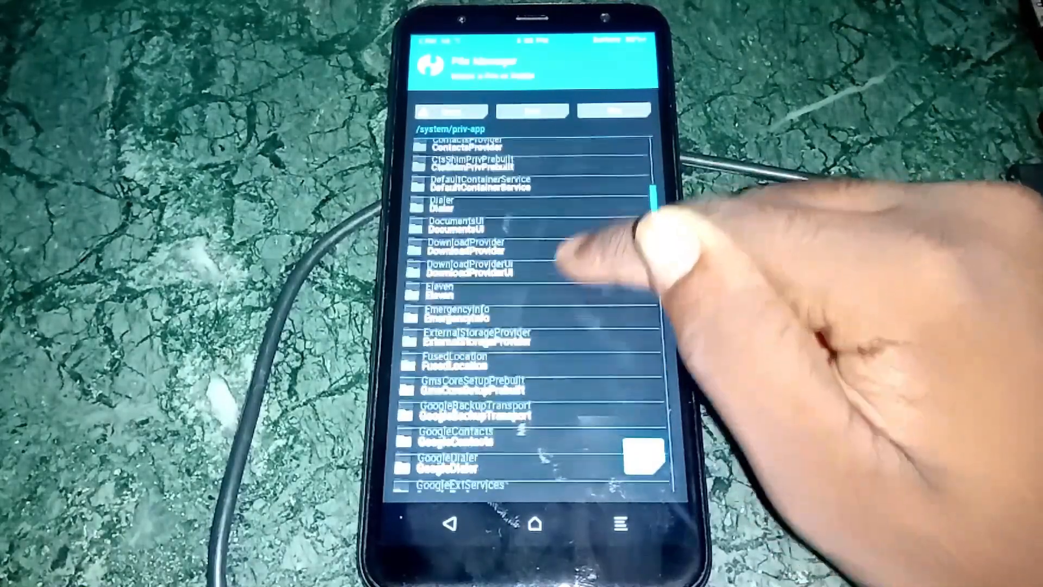
scroll("down", 3)
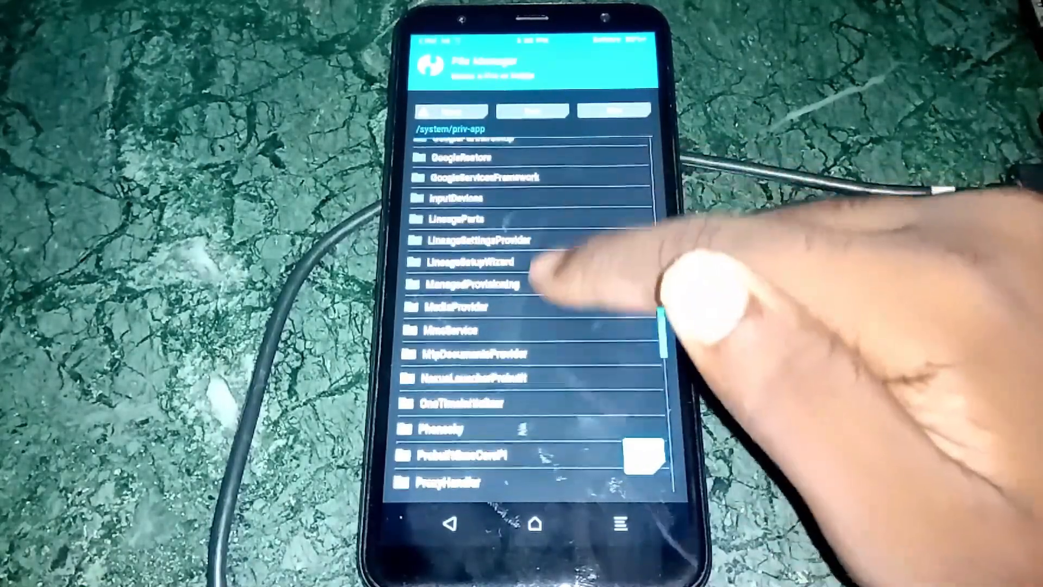
scroll("down", 3)
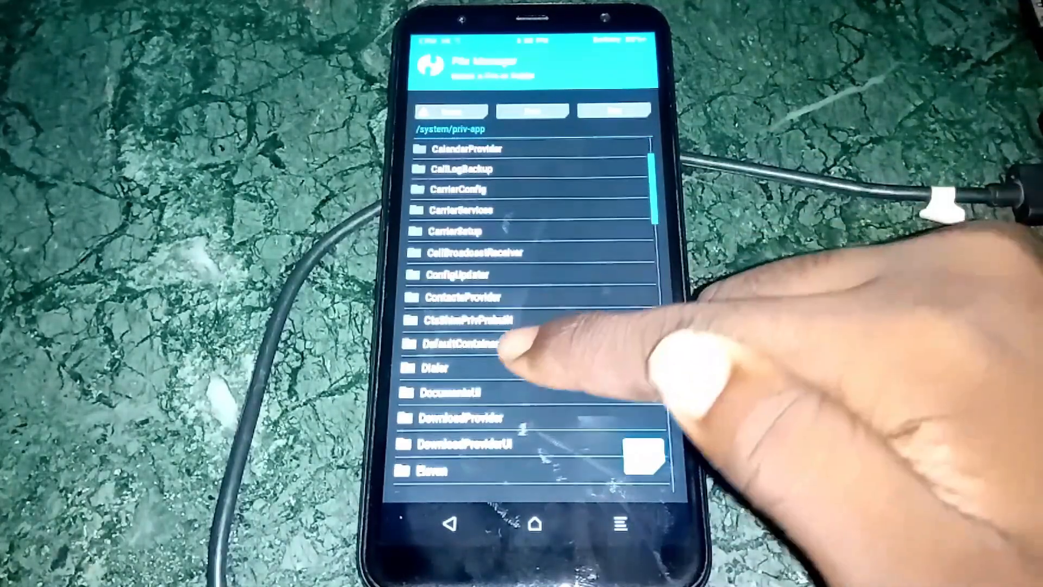
scroll("down", 3)
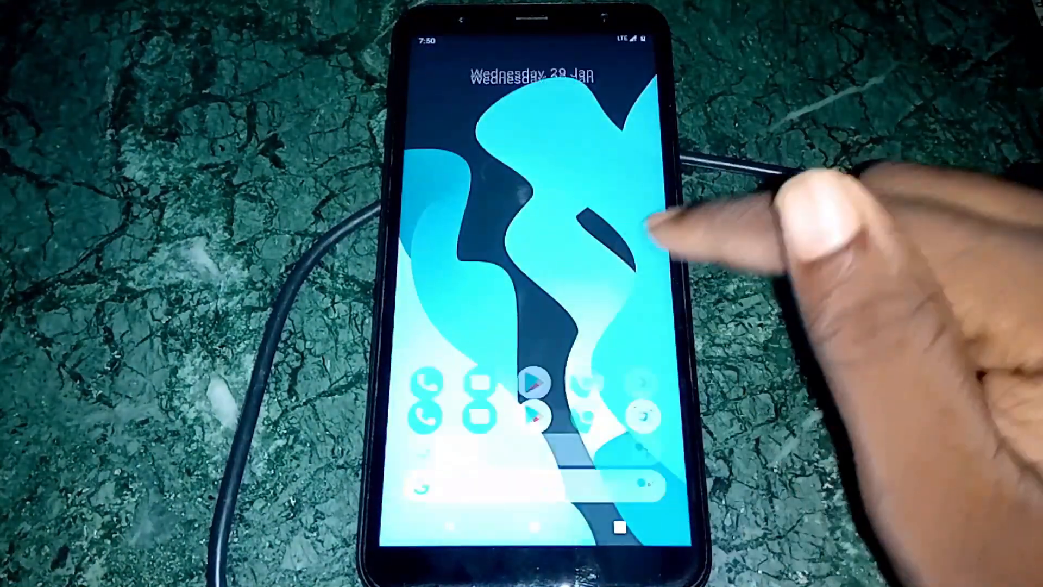
scroll("up", 3)
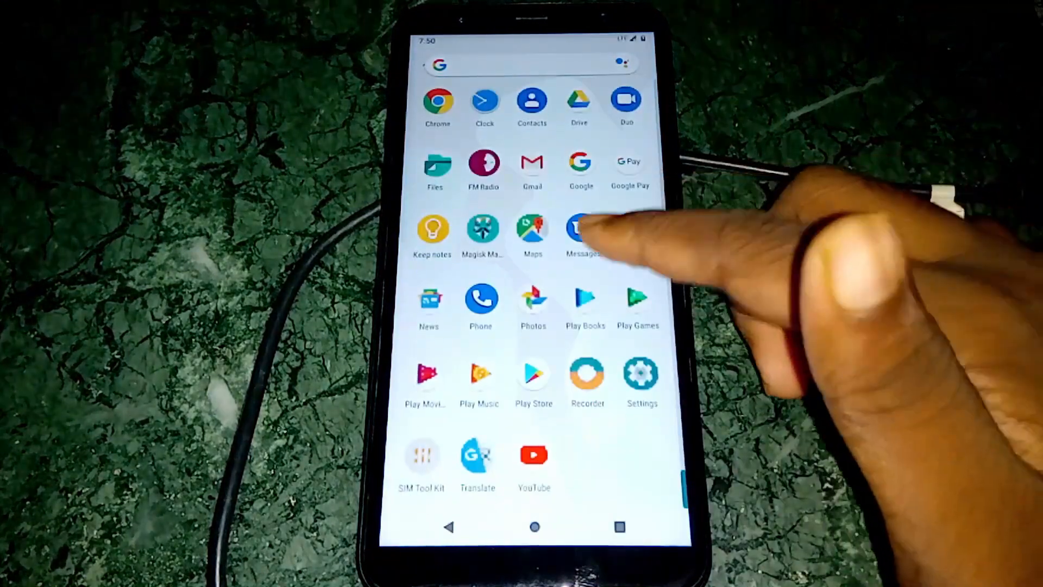
scroll("down", 3)
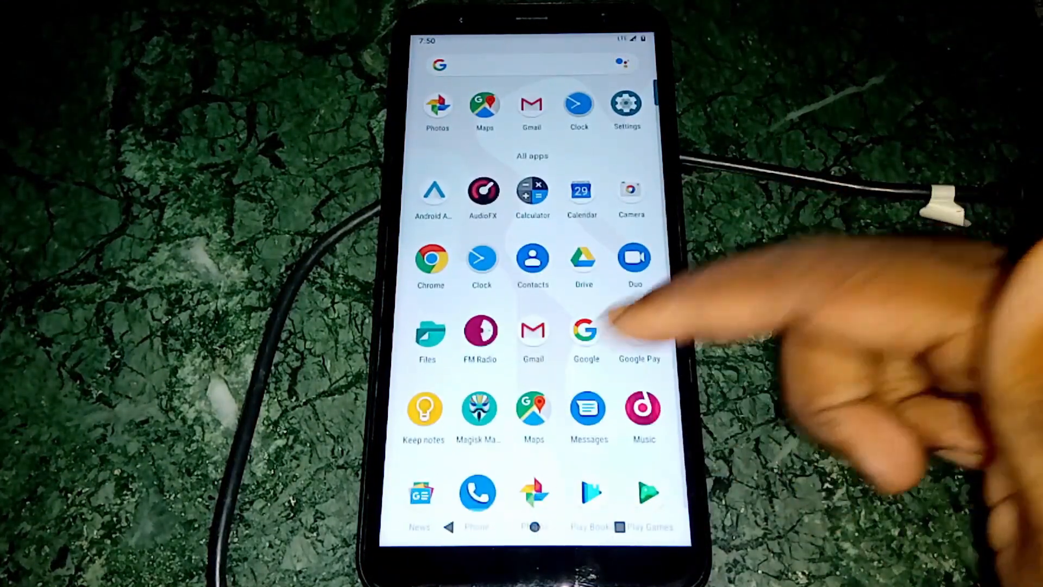
scroll("down", 3)
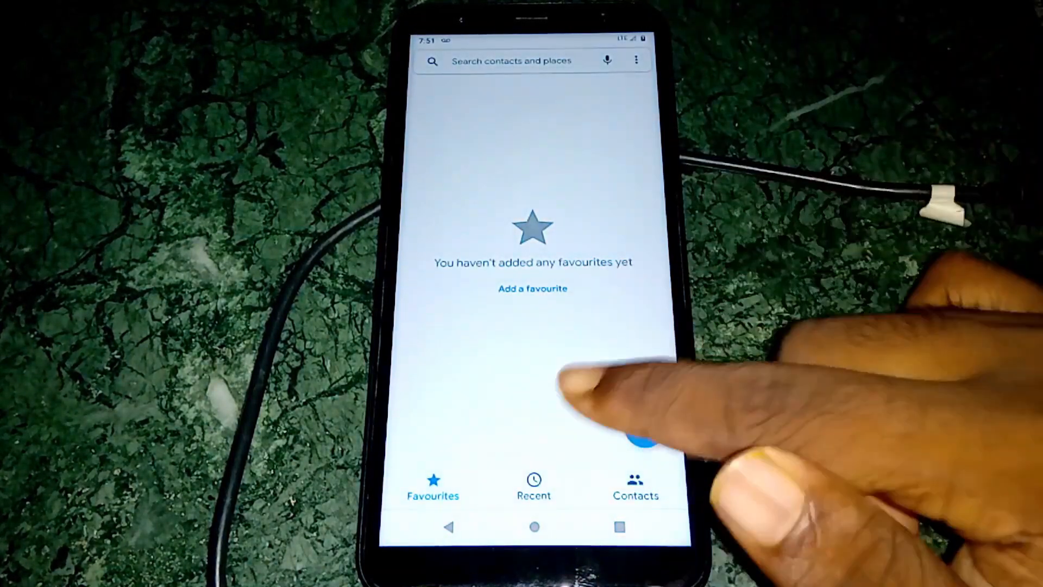
left_click(535, 526)
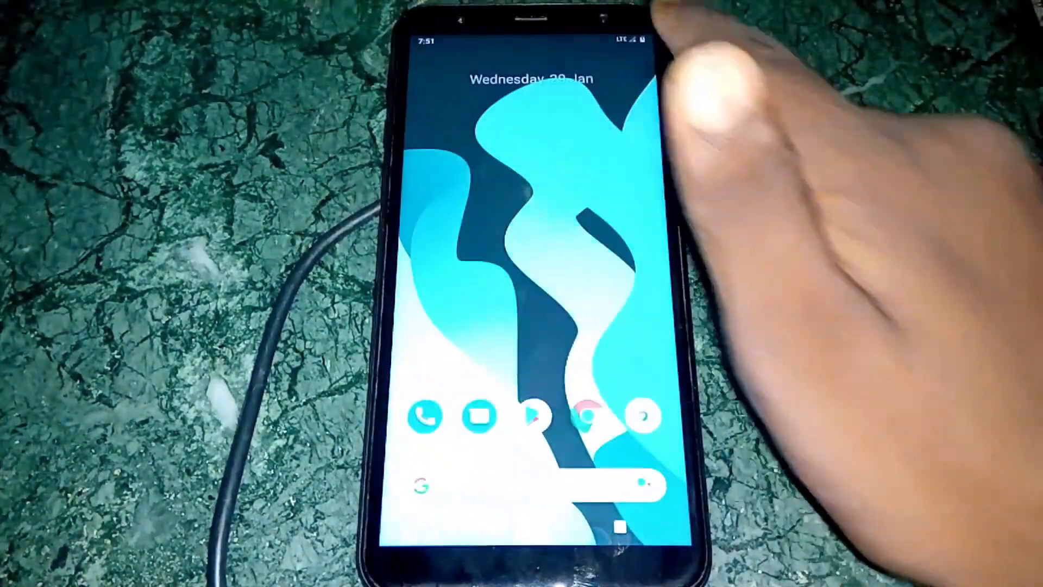
Reach the Gestures settings via Settings > System > Advanced.
left_click_drag(525, 40, 526, 266)
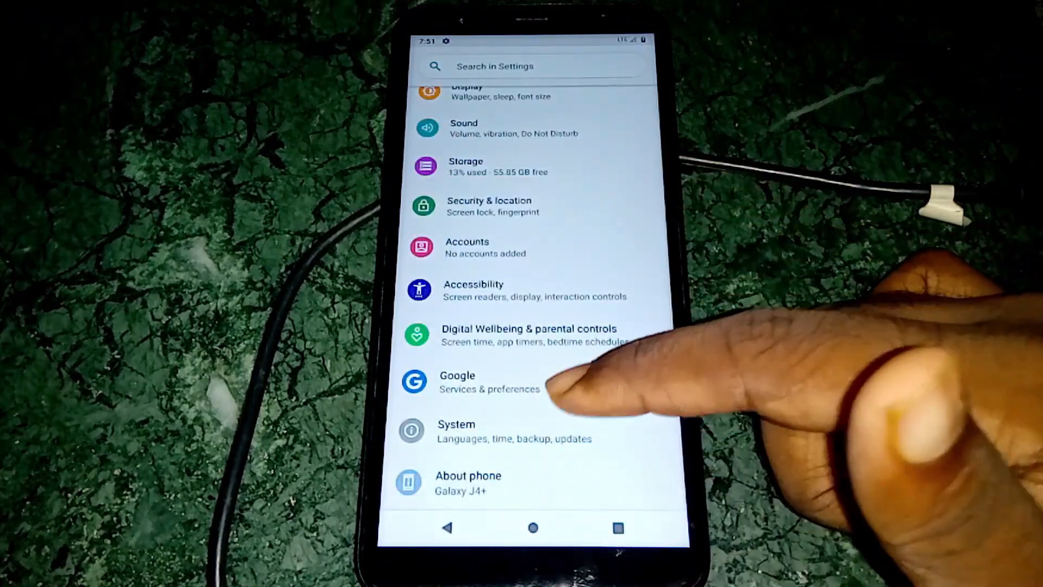
left_click(467, 483)
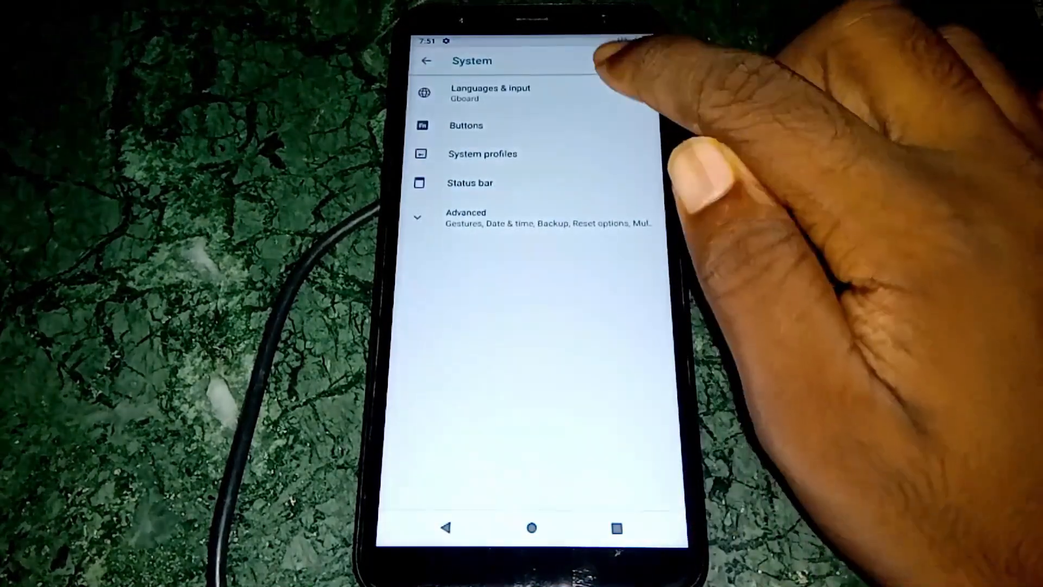
left_click(469, 183)
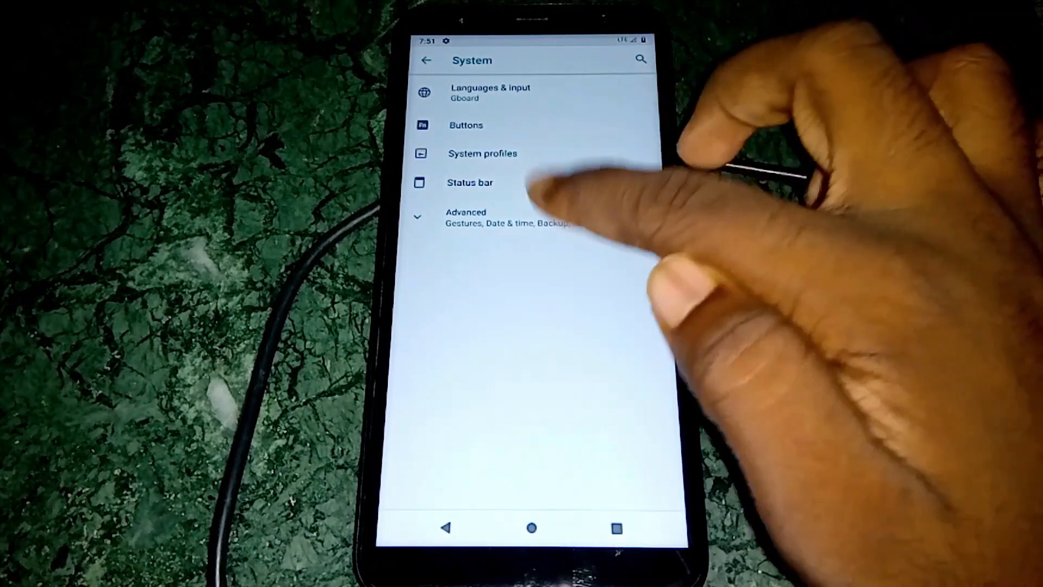
left_click(466, 216)
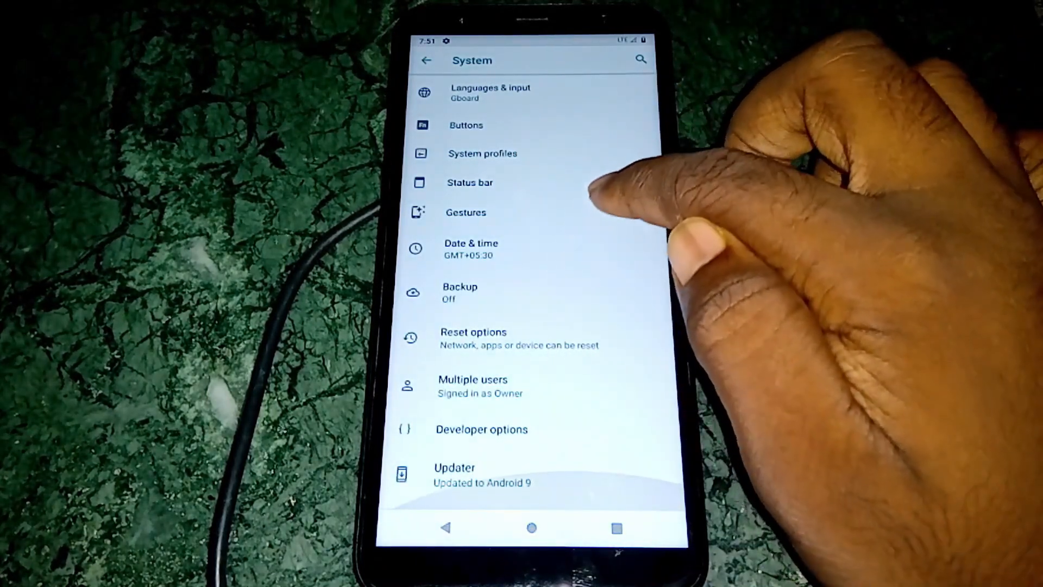
left_click(466, 212)
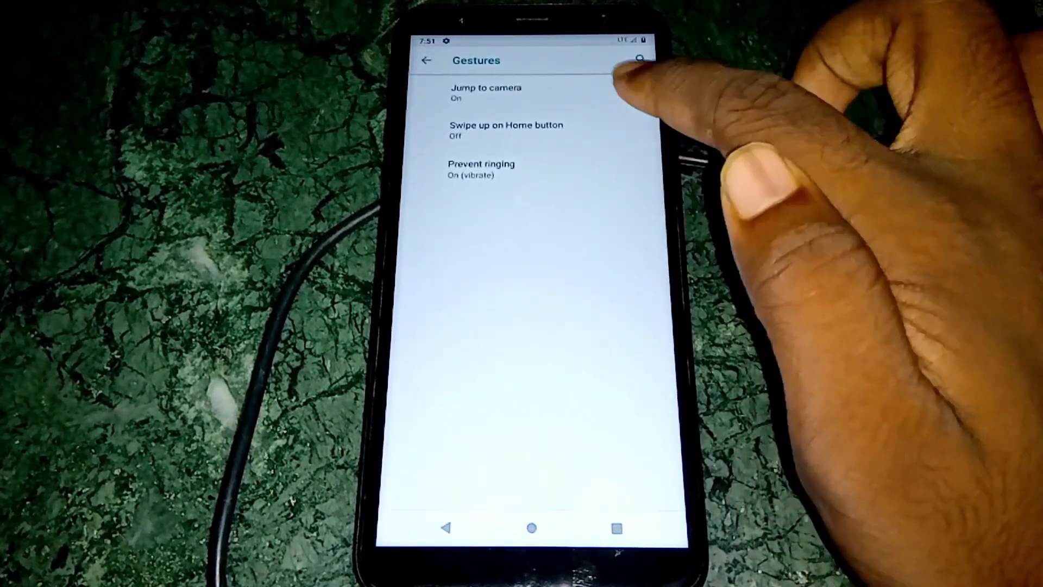
Switch on Swipe up on Home button for gesture-based app switching.
left_click(506, 130)
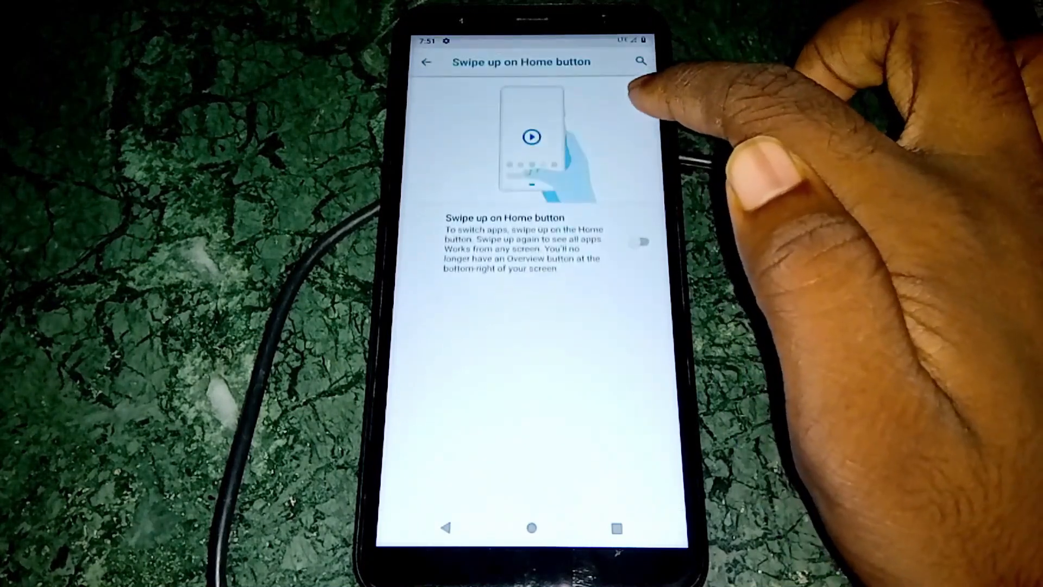
left_click(640, 240)
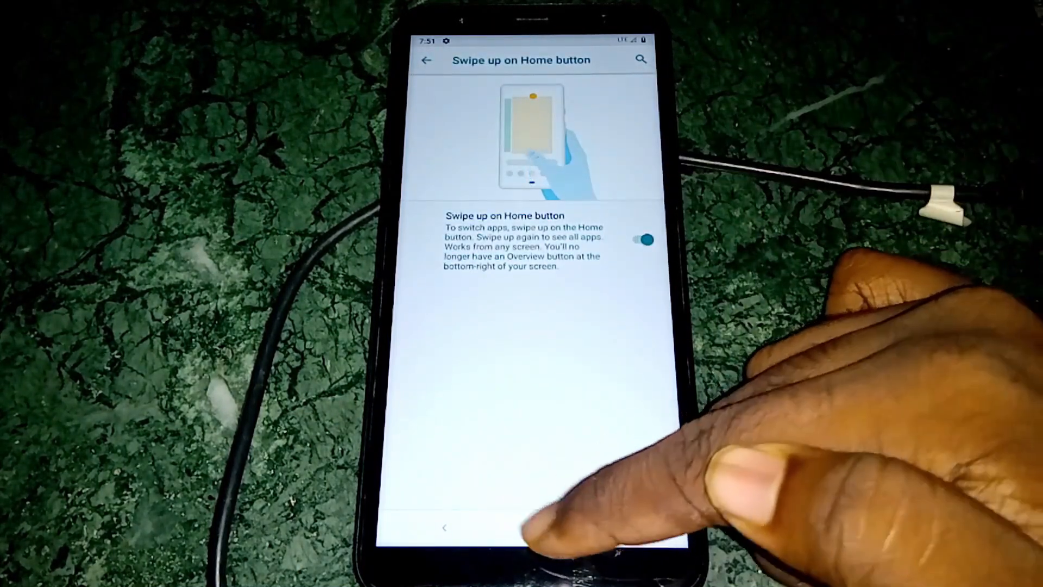